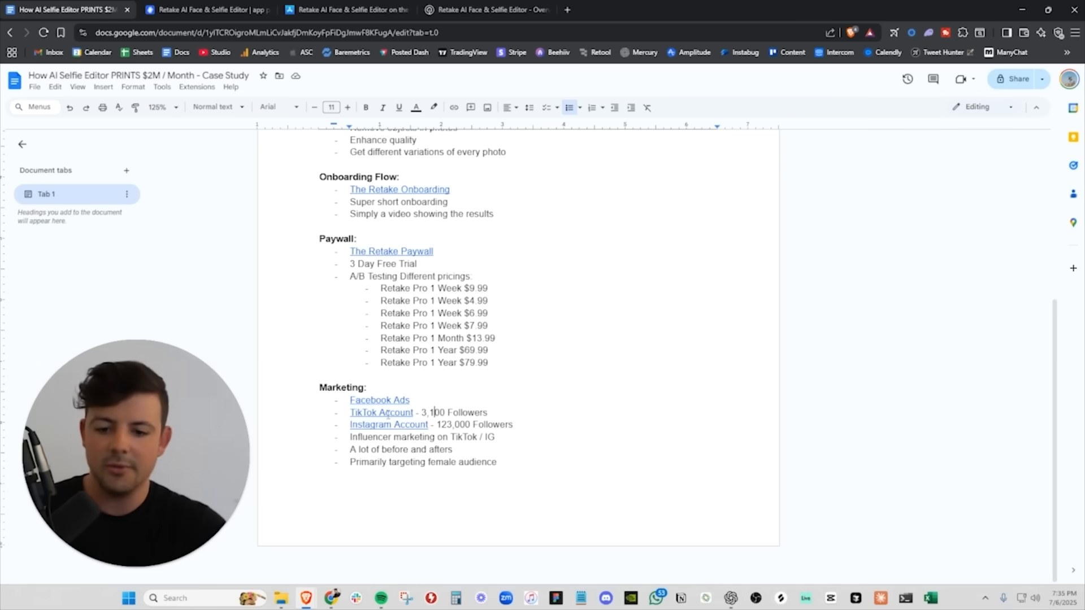
Open Retake's TikTok and Instagram account links from the Marketing list
{"action": "left_click", "coordinate": [380, 412]}
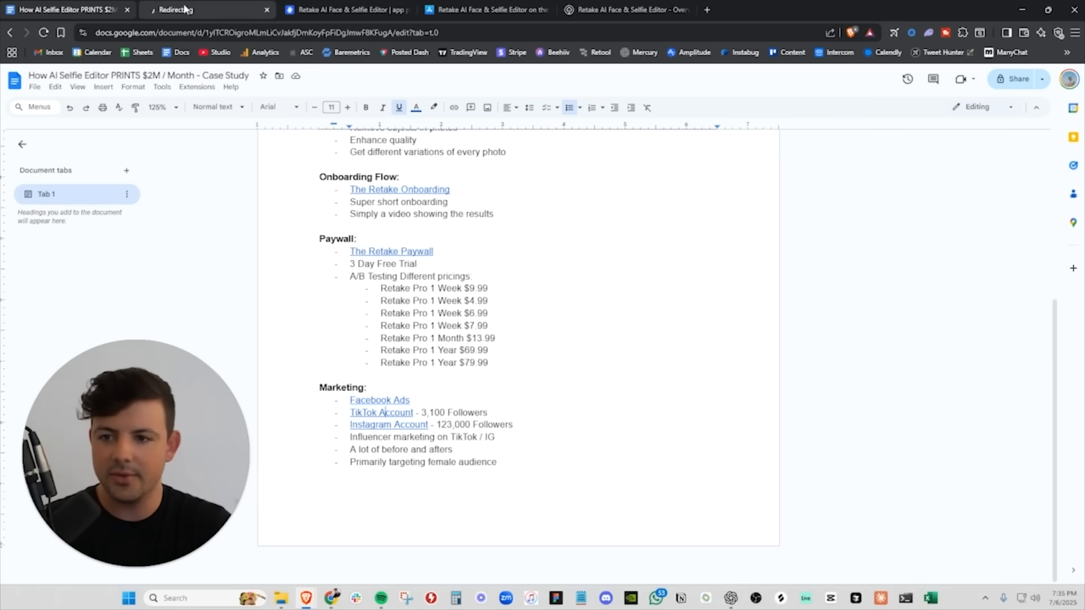
{"action": "left_click", "coordinate": [388, 425]}
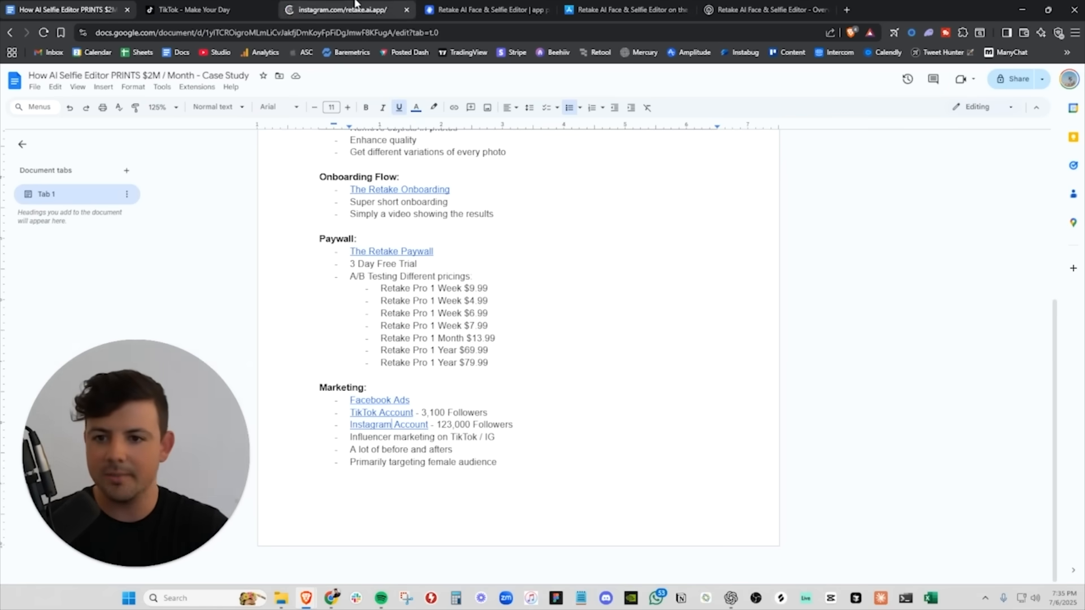
Compare Instagram's 123K followers with TikTok's 3101 followers across the two tabs
{"action": "left_click", "coordinate": [346, 9]}
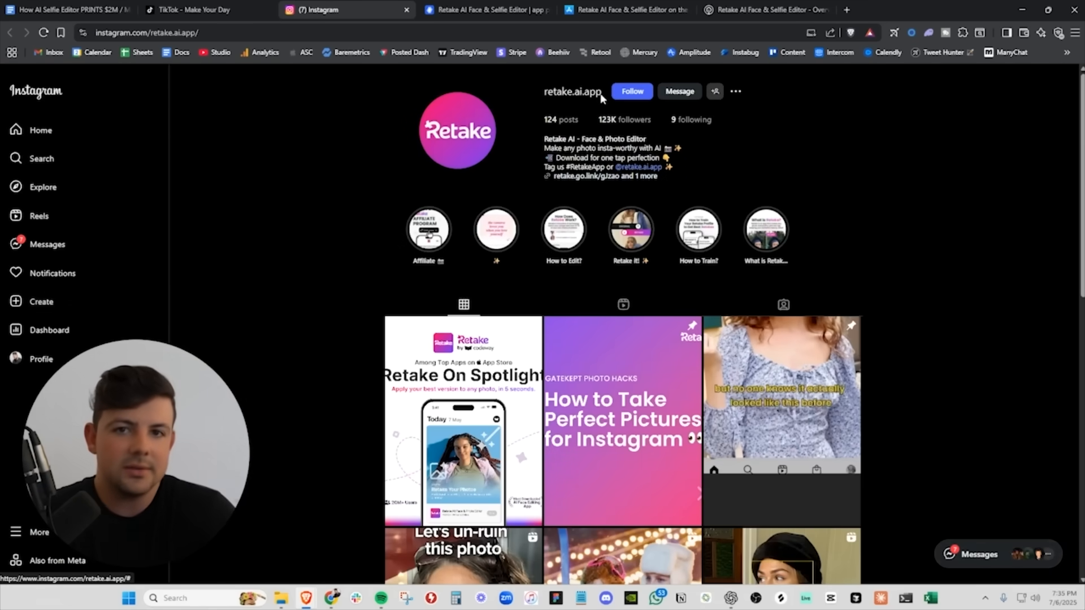
{"action": "mouse_move", "coordinate": [776, 155]}
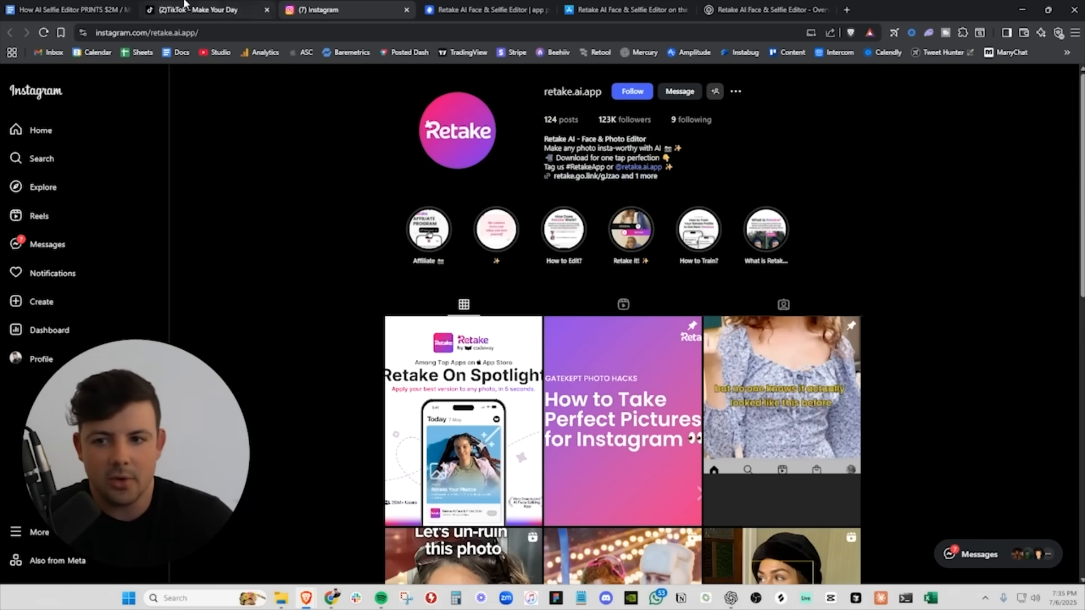
{"action": "left_click", "coordinate": [207, 9]}
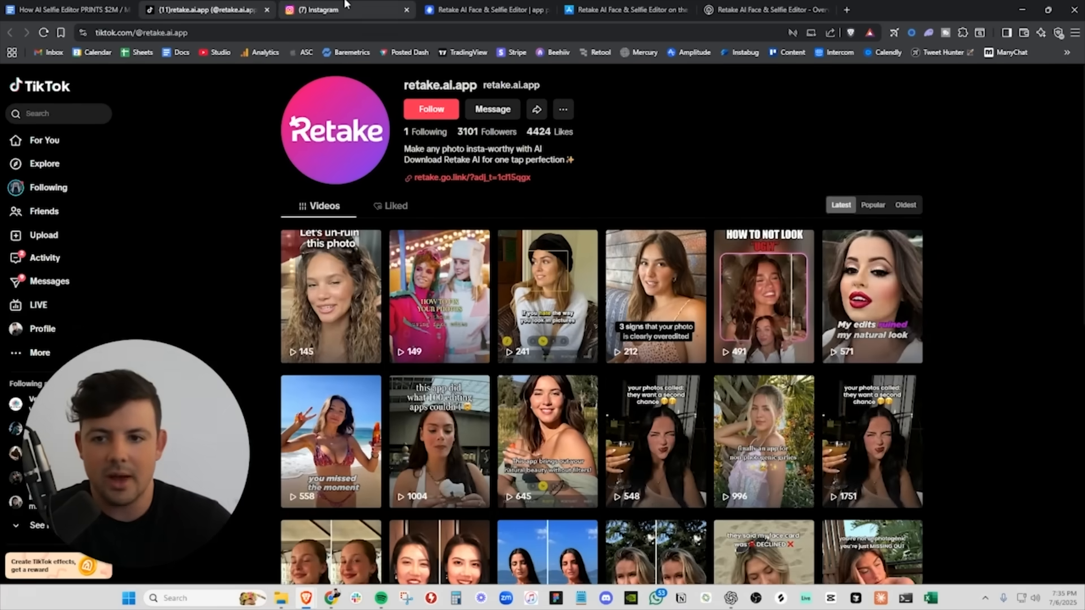
{"action": "left_click", "coordinate": [346, 9]}
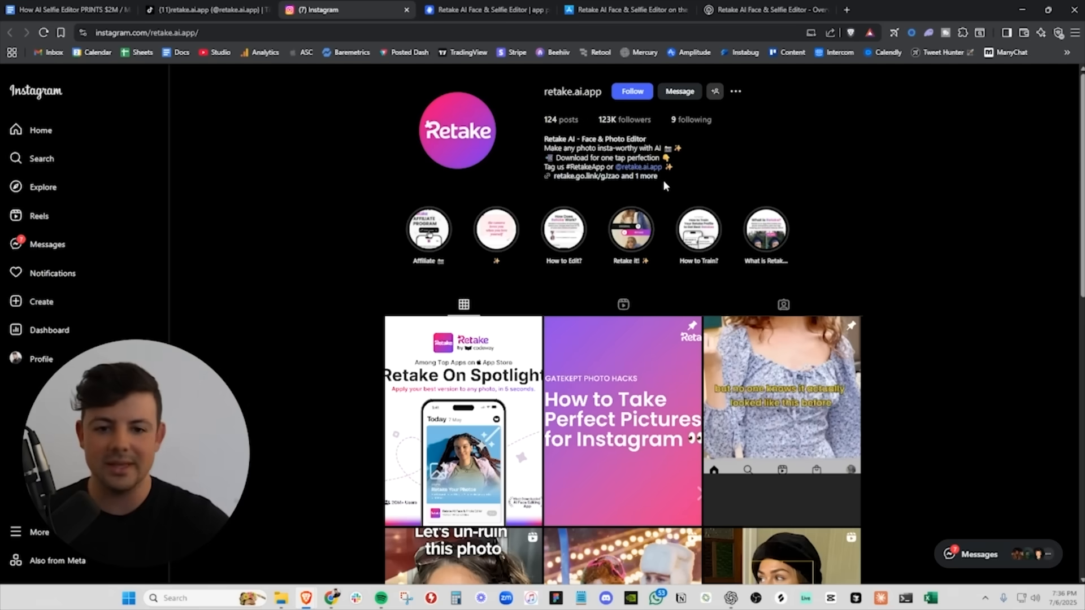
{"action": "mouse_move", "coordinate": [597, 127]}
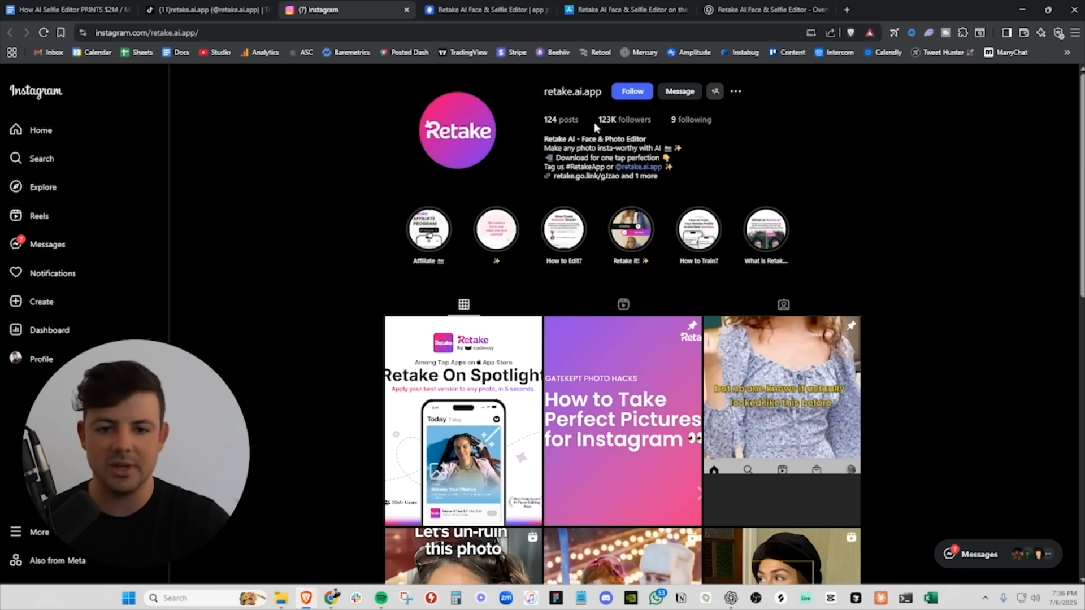
{"action": "left_click", "coordinate": [62, 10]}
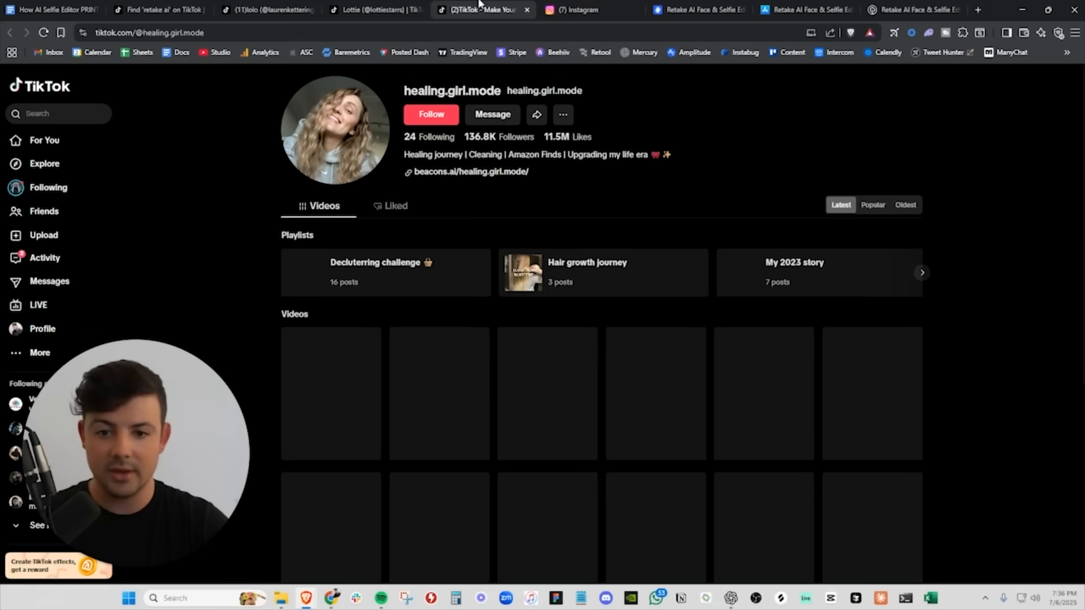
Open spencer.barbosa's creator profile from the 'retake ai' TikTok search results
{"action": "left_click", "coordinate": [160, 9]}
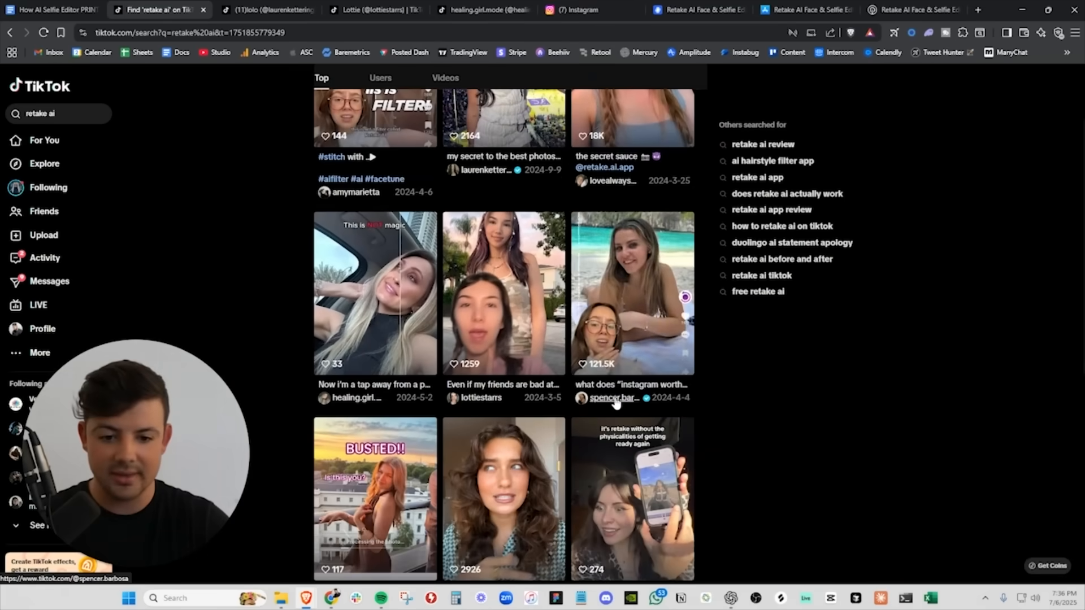
{"action": "left_click", "coordinate": [613, 398]}
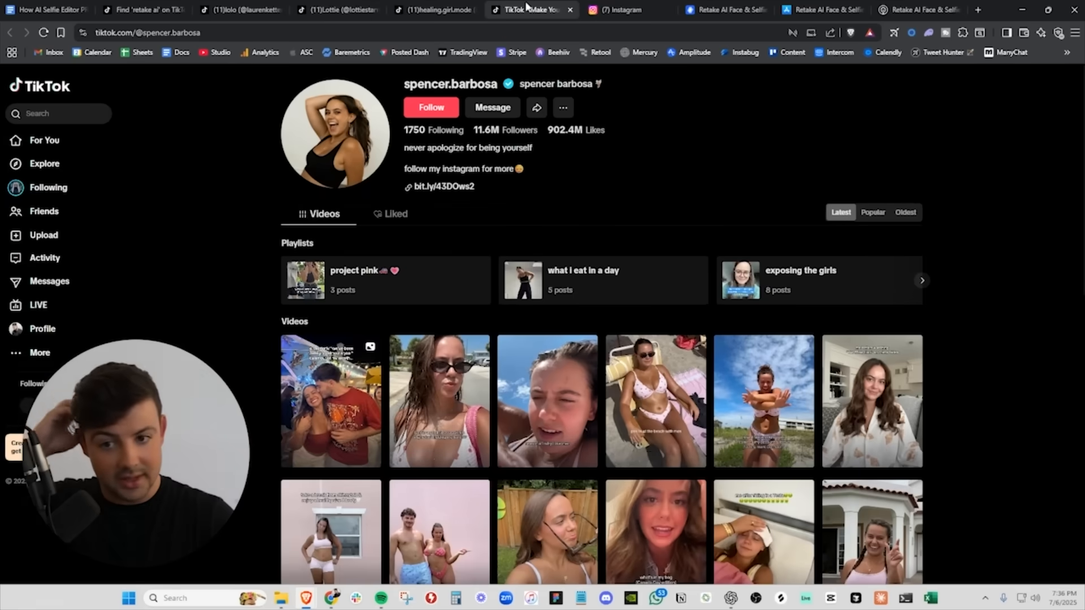
{"action": "left_click", "coordinate": [142, 9]}
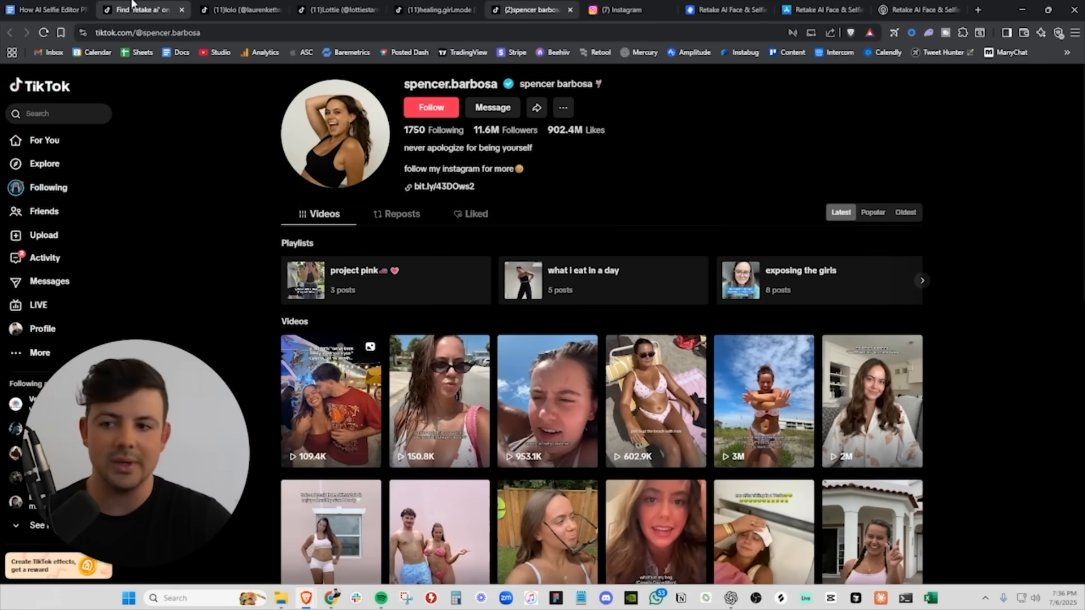
{"action": "mouse_move", "coordinate": [139, 10]}
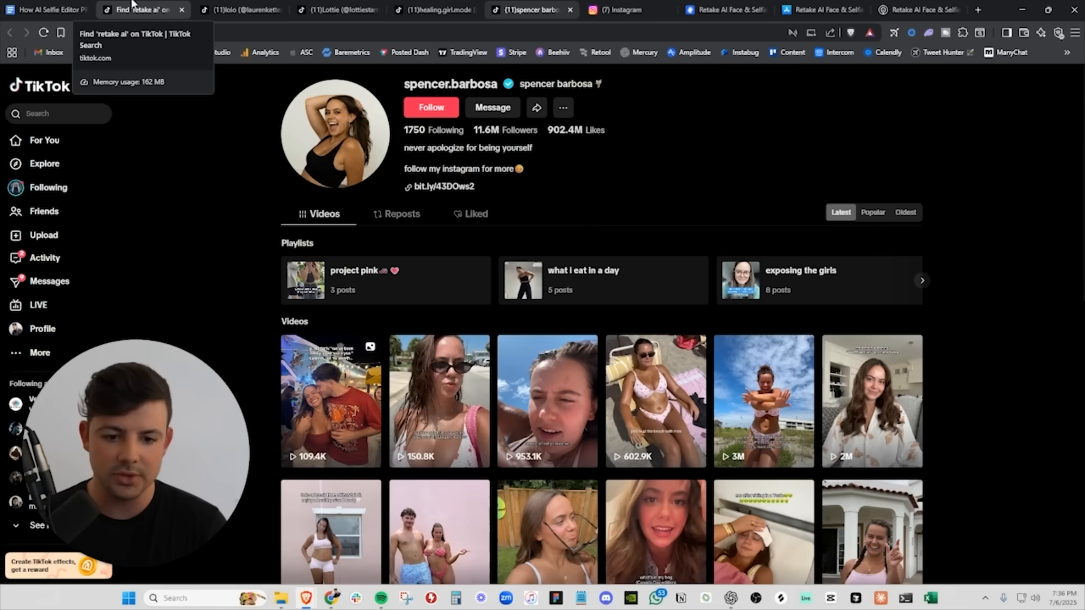
View laurenkettering's profile, then scroll the 'retake ai' search results
{"action": "left_click", "coordinate": [238, 9]}
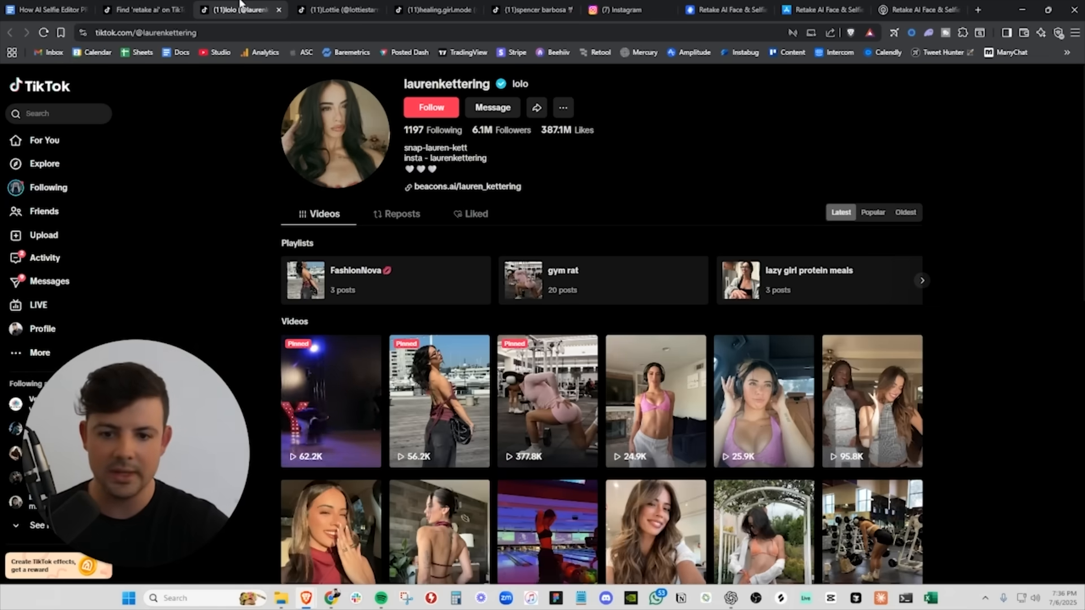
{"action": "left_click", "coordinate": [138, 10]}
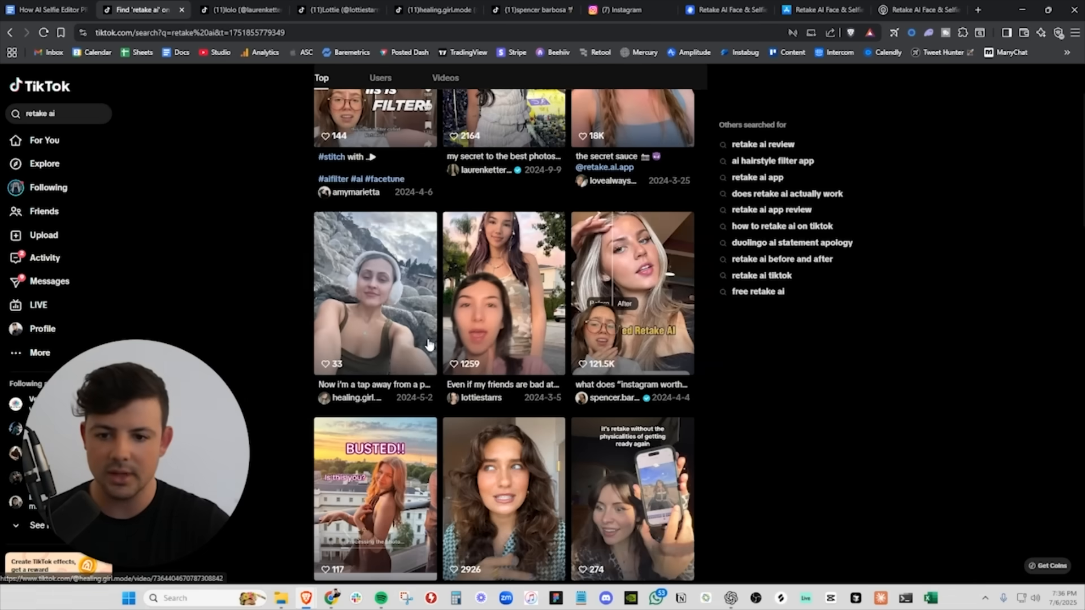
{"action": "scroll", "scroll_direction": "down", "scroll_amount": 3}
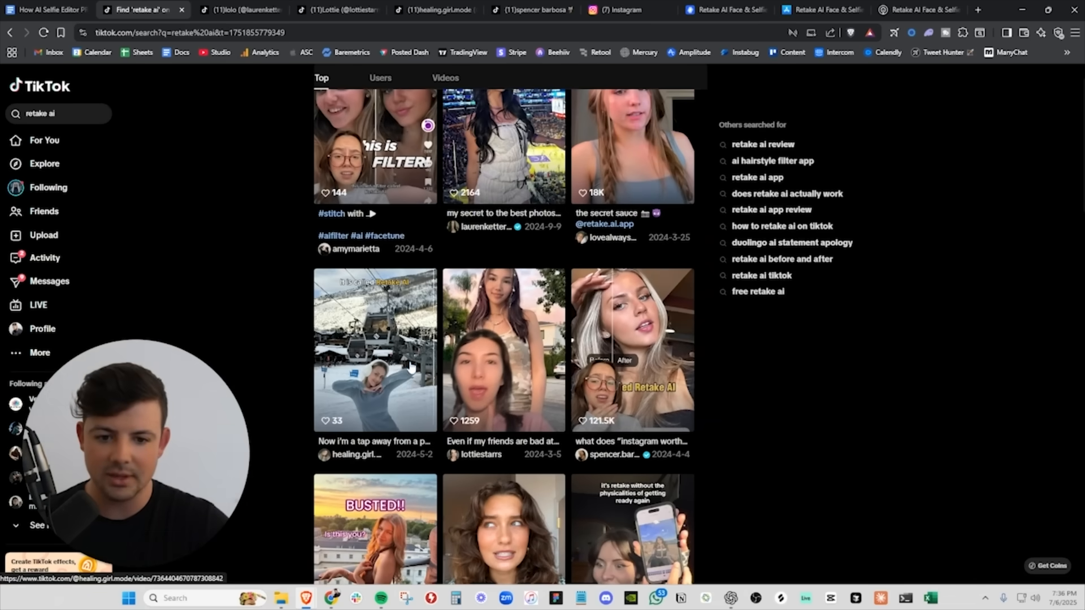
Play spencer.barbosa's before-and-after video, pause on the after shot, and return to Docs
{"action": "left_click", "coordinate": [631, 349]}
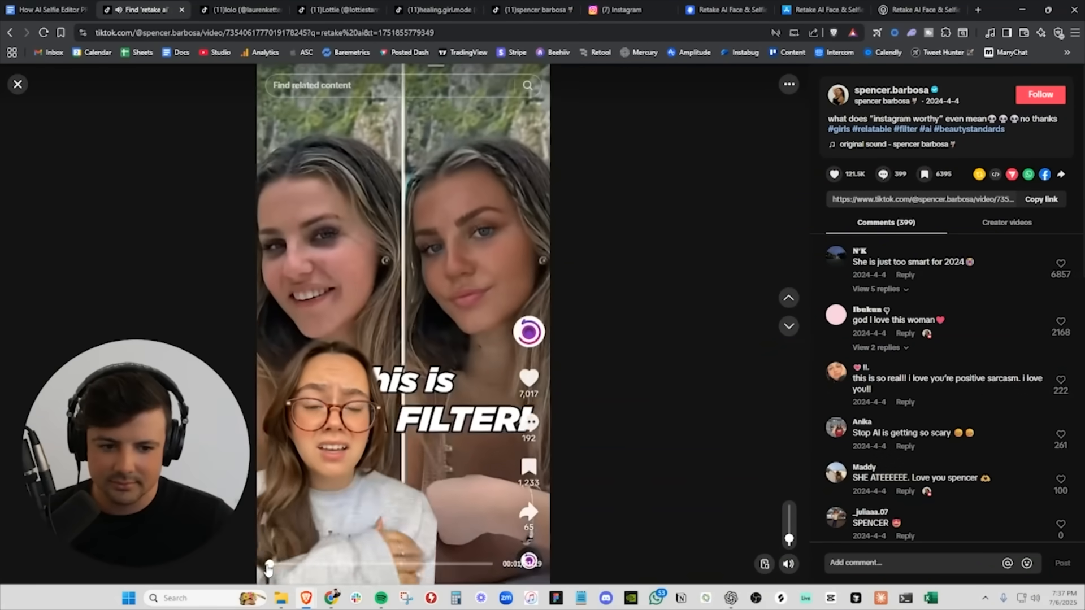
{"action": "left_click", "coordinate": [403, 323]}
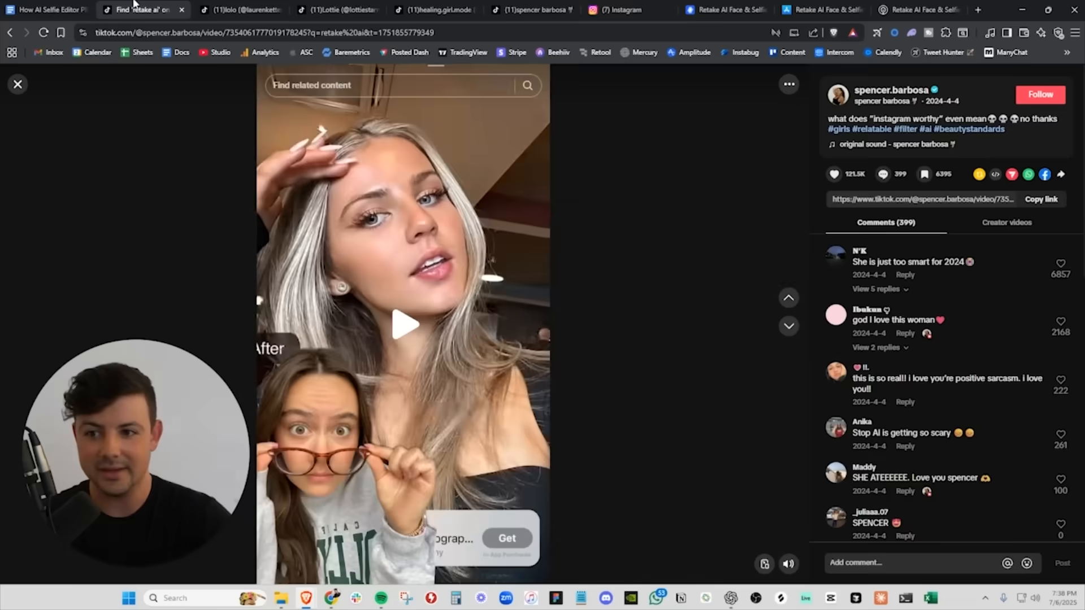
{"action": "left_click", "coordinate": [43, 10]}
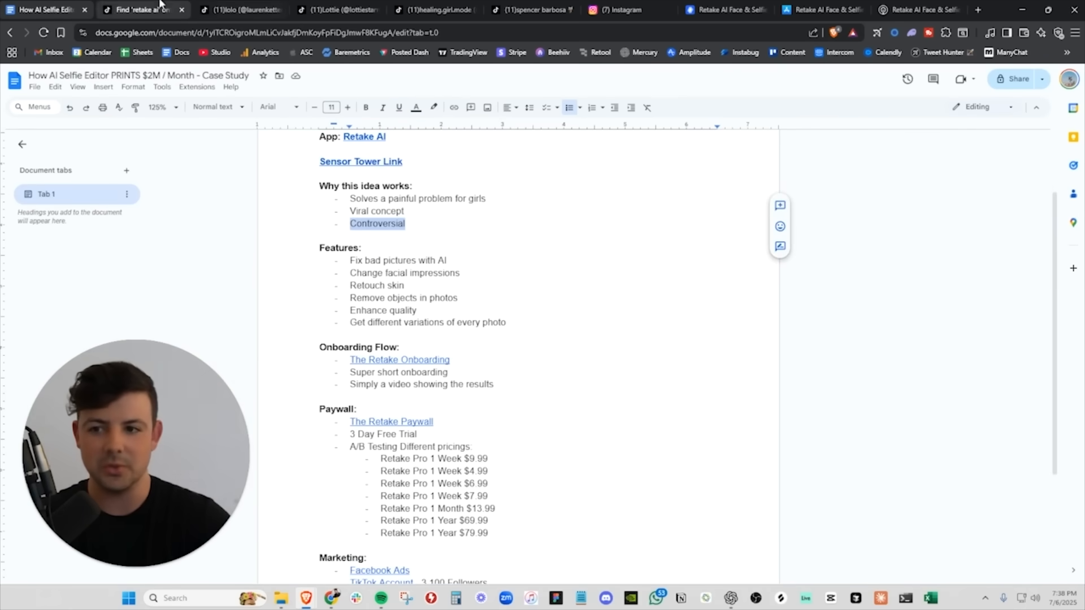
Return to spencer.barbosa's paused TikTok video after checking the Controversial point
{"action": "left_click", "coordinate": [139, 9]}
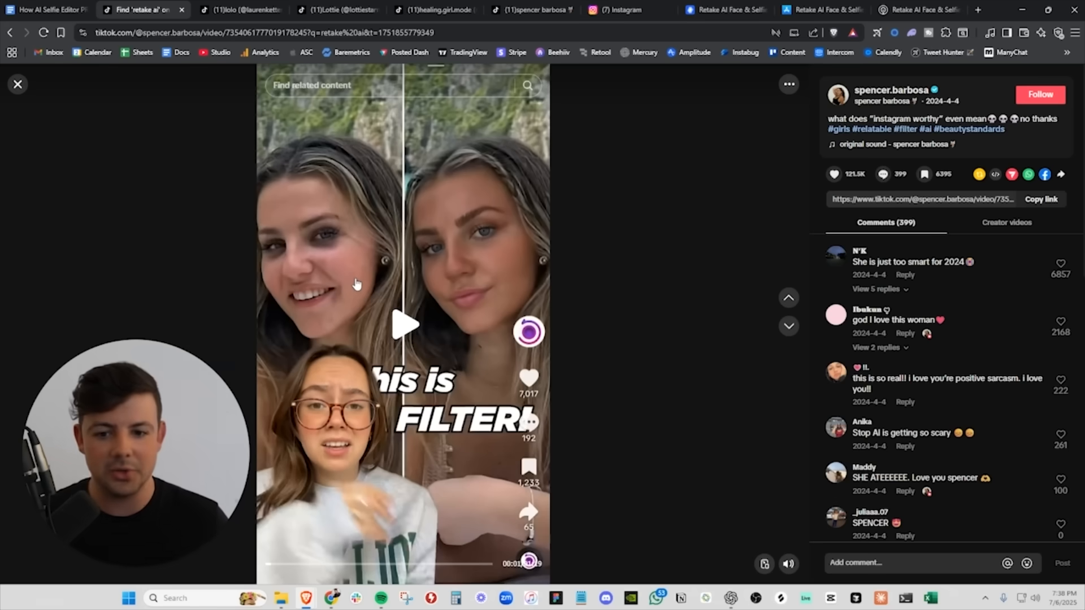
{"action": "mouse_move", "coordinate": [400, 293]}
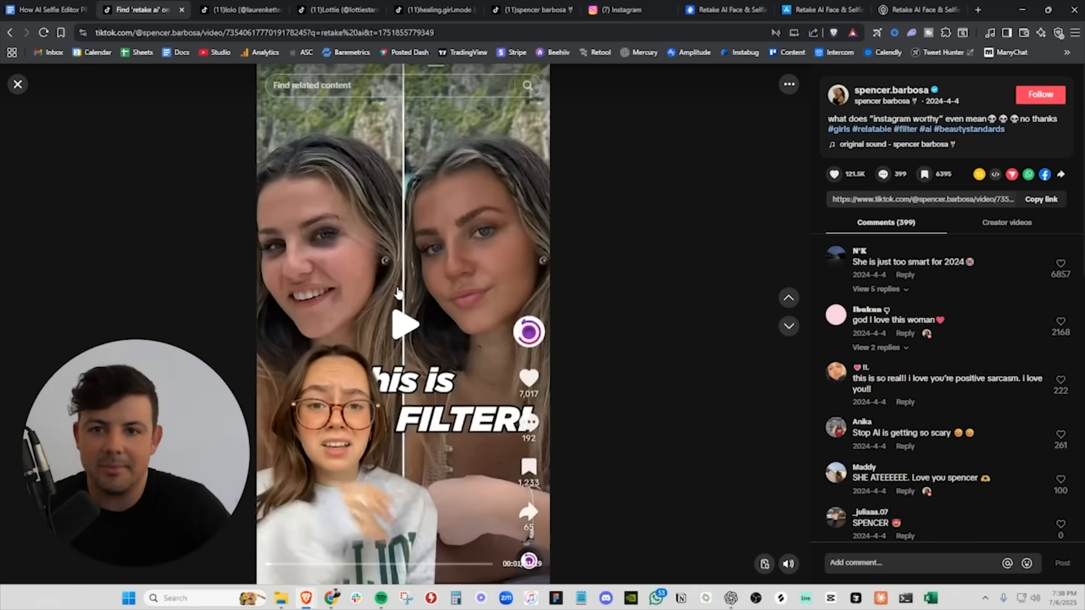
Glance at laurenkettering and lottiestarrs profiles, then scroll 'retake ai' results to paid partnerships
{"action": "left_click", "coordinate": [239, 10]}
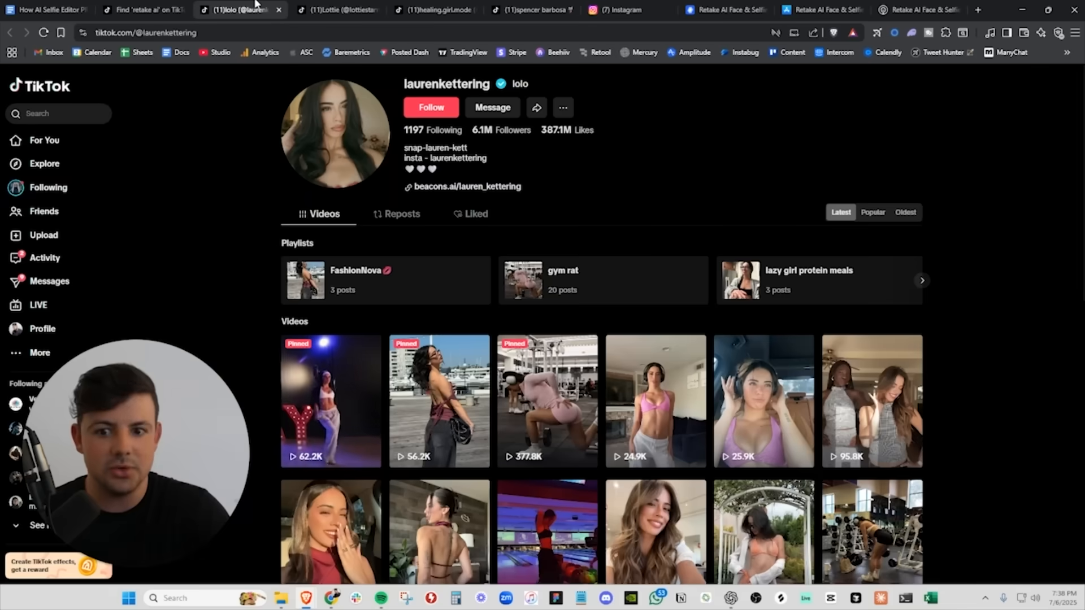
{"action": "left_click", "coordinate": [336, 10]}
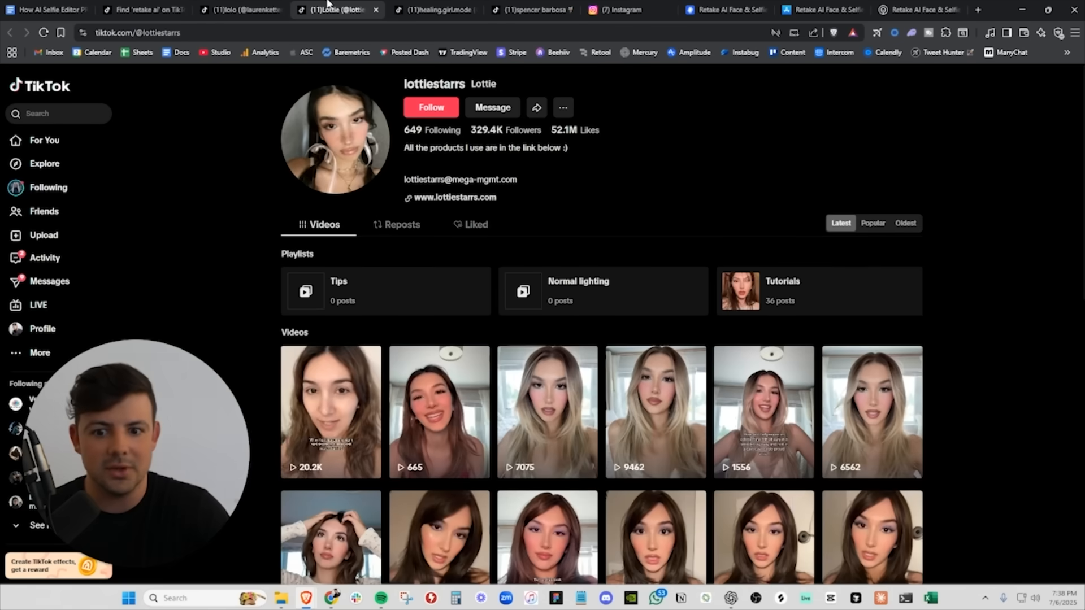
{"action": "left_click", "coordinate": [139, 10]}
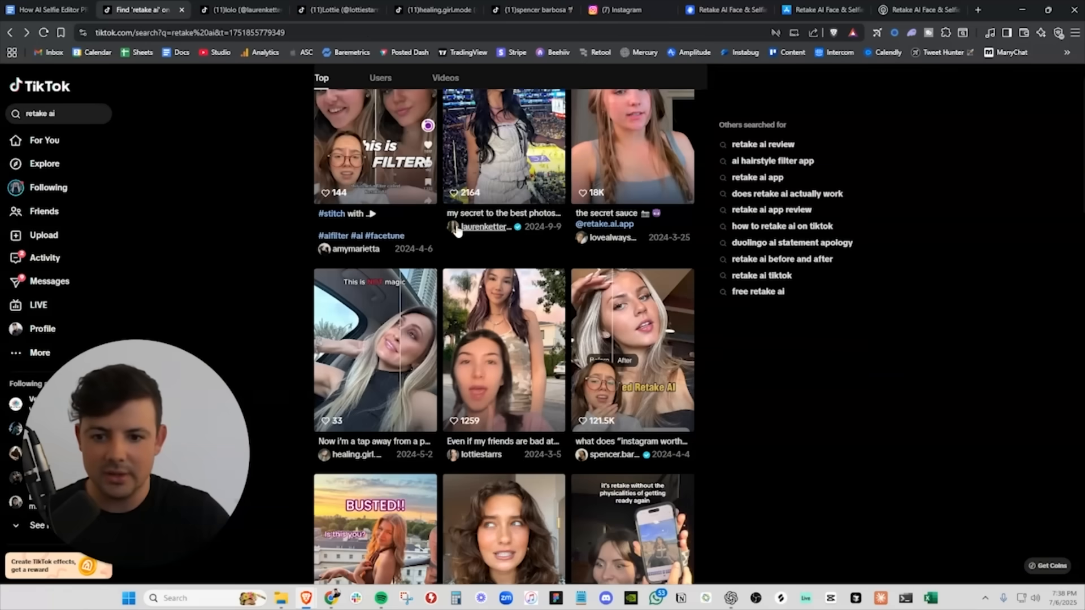
{"action": "scroll", "scroll_direction": "down", "scroll_amount": 3}
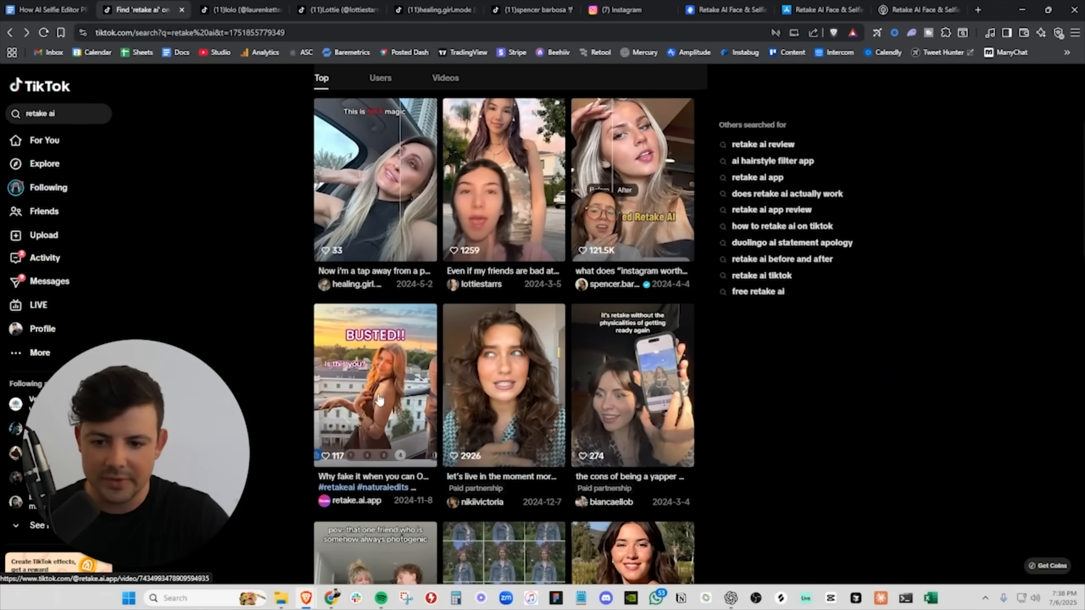
Scroll through retake.ai.app's Instagram Reels of before-and-after edits
{"action": "left_click", "coordinate": [620, 10]}
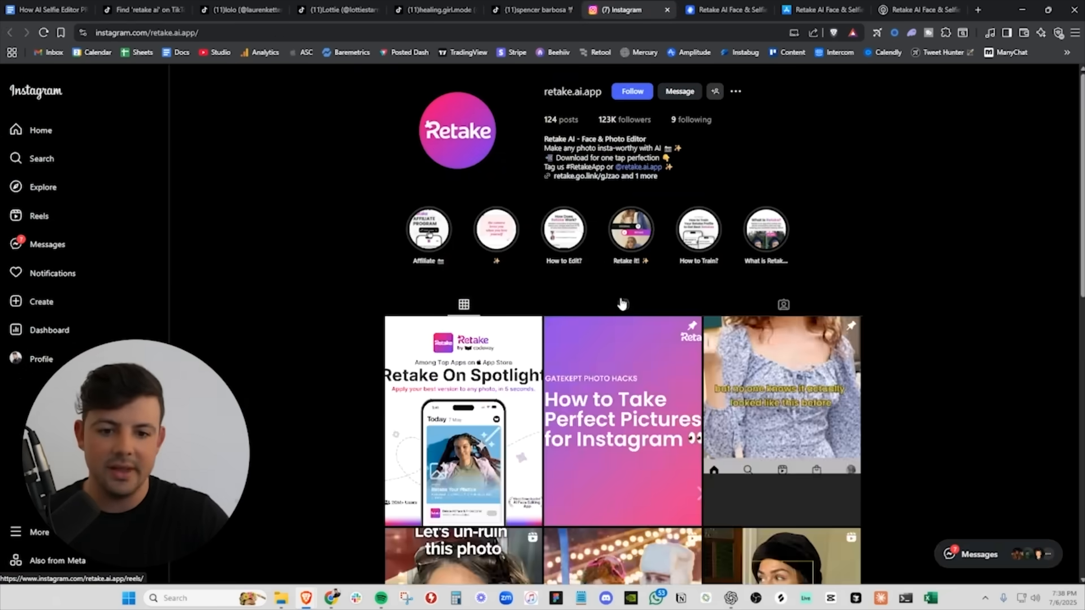
{"action": "left_click", "coordinate": [621, 78]}
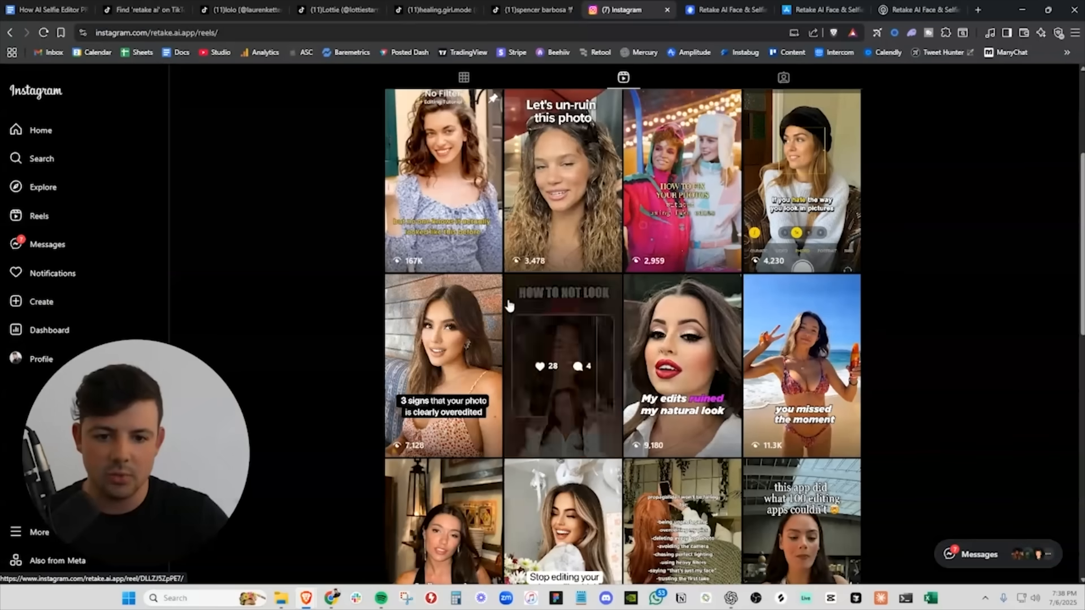
{"action": "scroll", "scroll_direction": "down", "scroll_amount": 3}
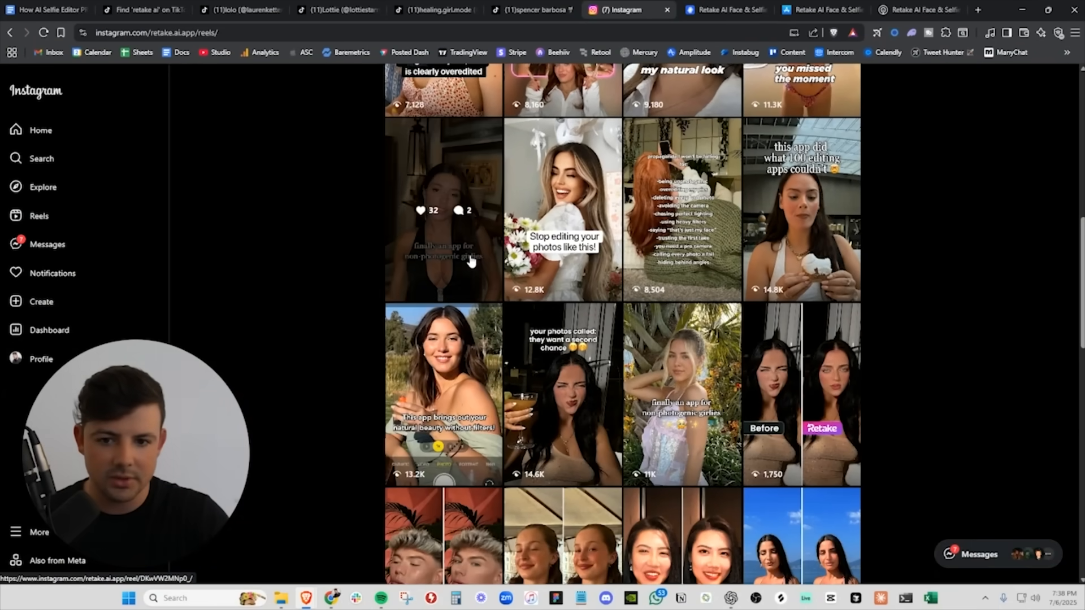
Scroll the case study down to the Marketing heading with Facebook Ads and influencers
{"action": "left_click", "coordinate": [44, 9]}
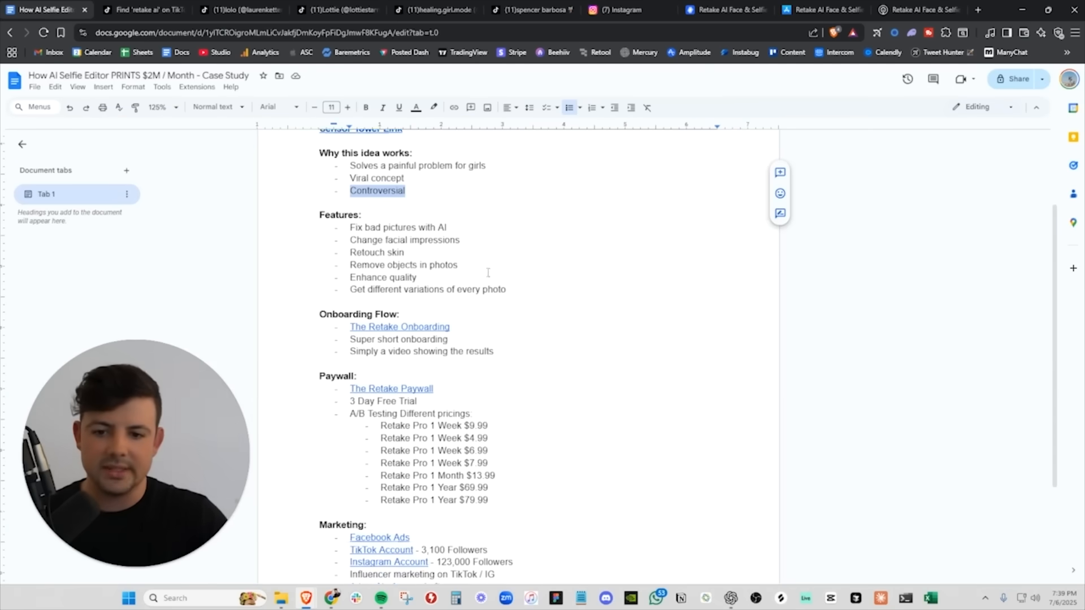
{"action": "scroll", "scroll_direction": "down", "scroll_amount": 3}
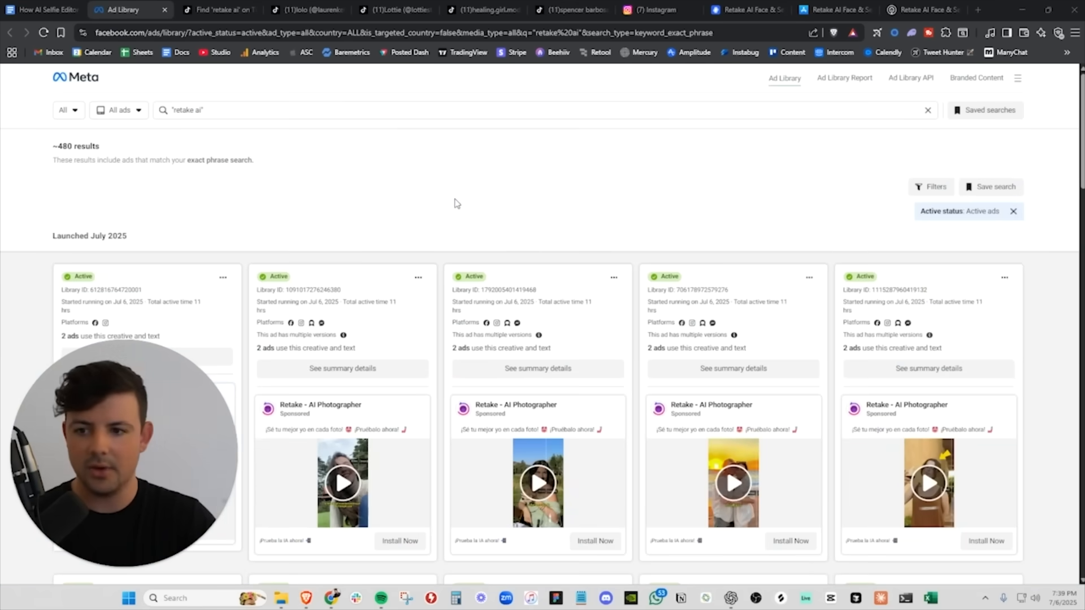
Play Retake ad videos and watch the sunset couple before-and-after ad full screen
{"action": "scroll", "scroll_direction": "down", "scroll_amount": 3}
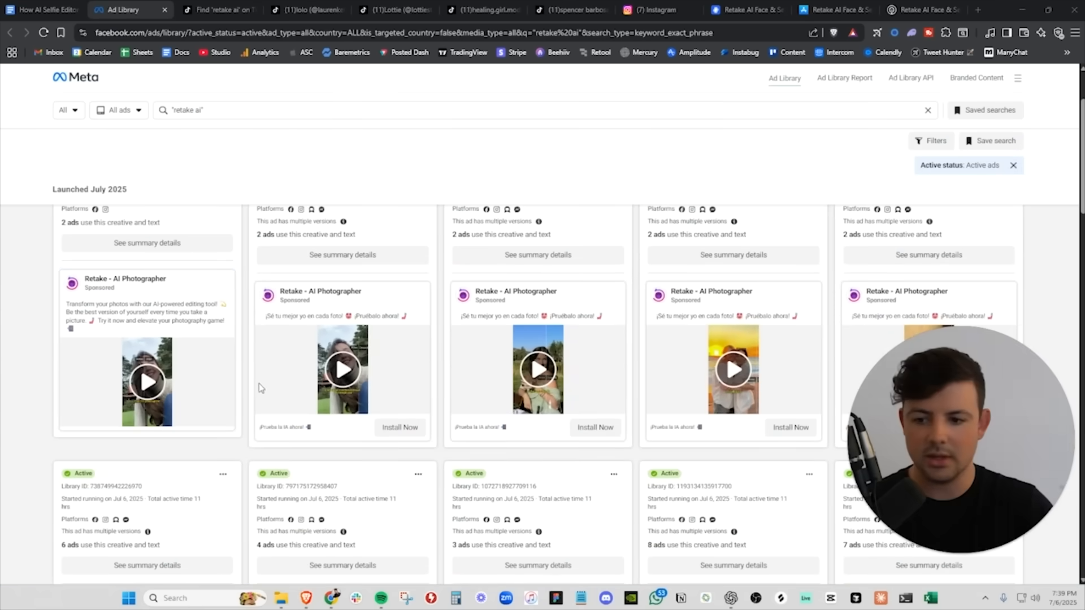
{"action": "scroll", "scroll_direction": "down", "scroll_amount": 3}
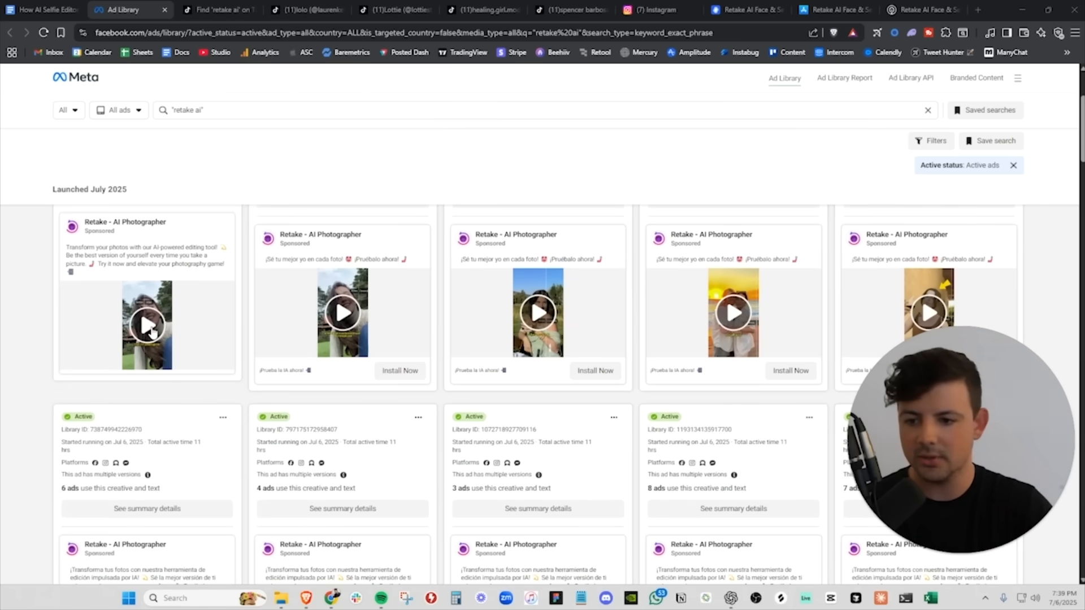
{"action": "left_click", "coordinate": [147, 326]}
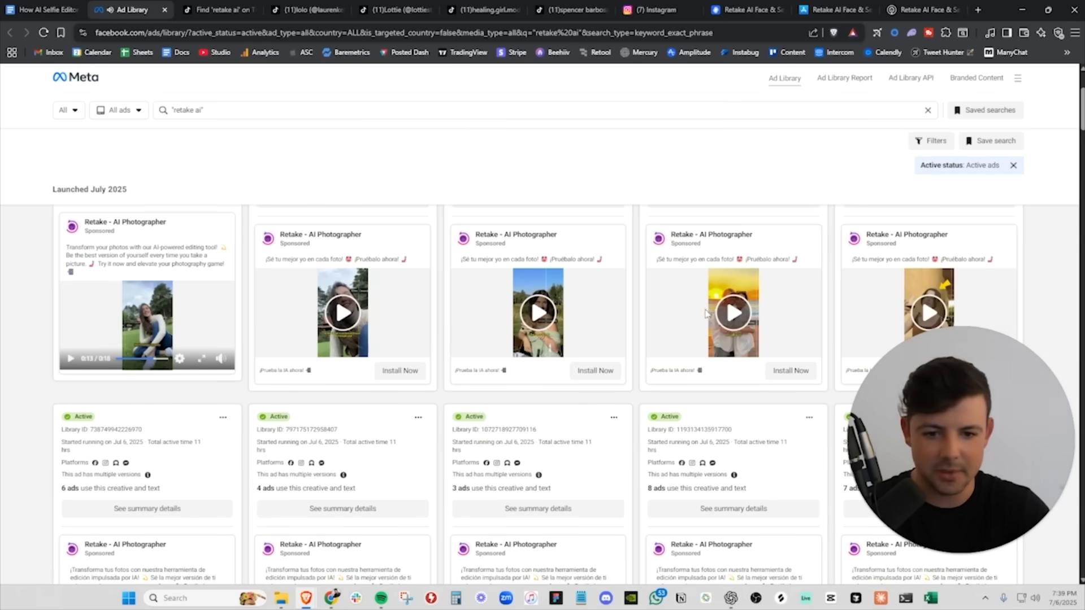
{"action": "left_click", "coordinate": [733, 313]}
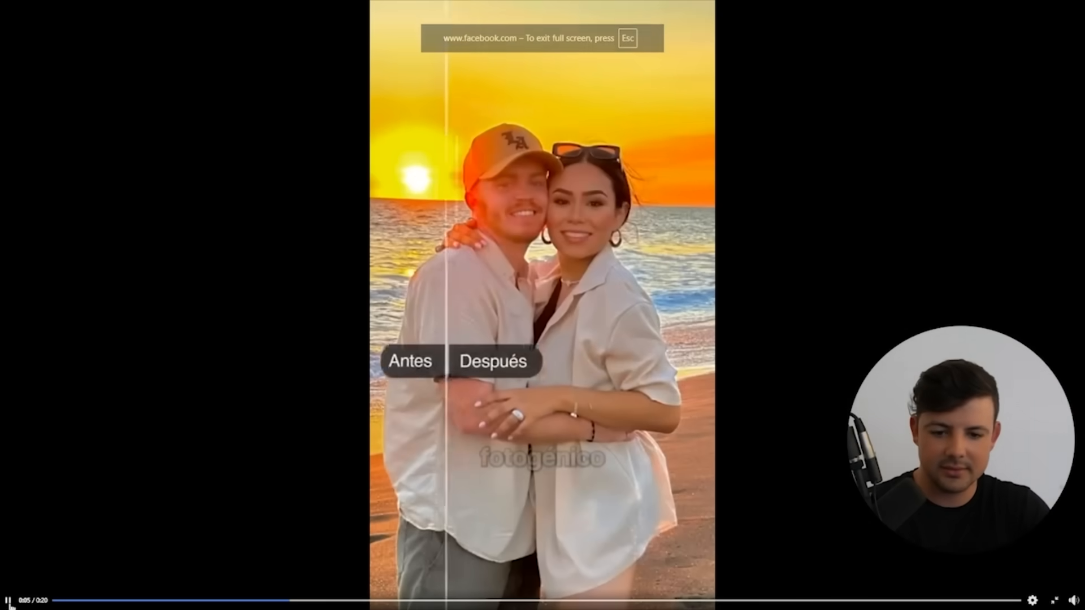
Exit full screen and scroll down to the English-language Retake ads
{"action": "key", "text": "Escape"}
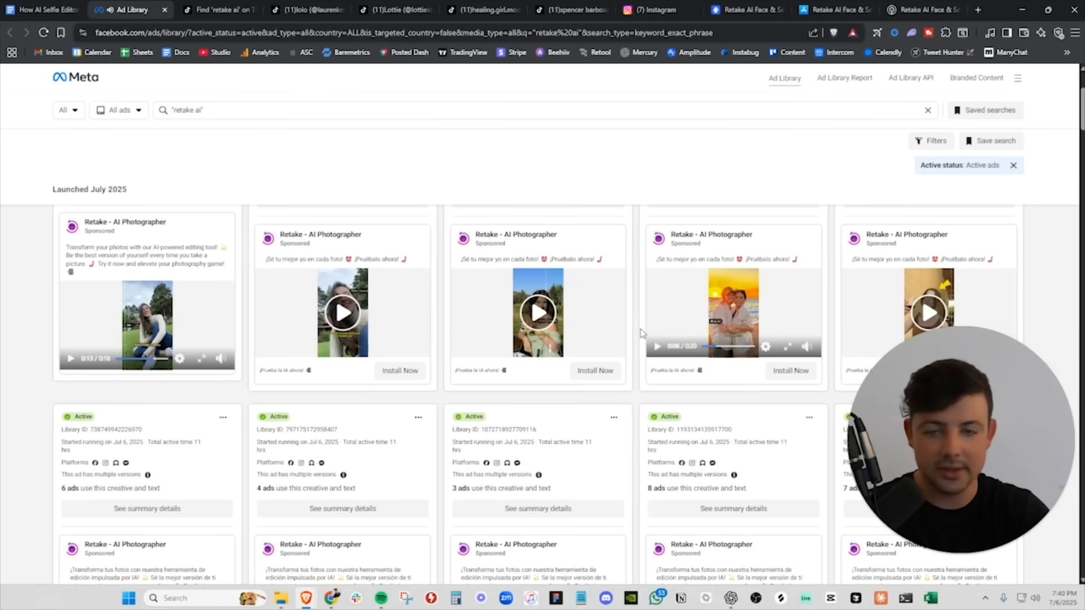
{"action": "scroll", "scroll_direction": "down", "scroll_amount": 3}
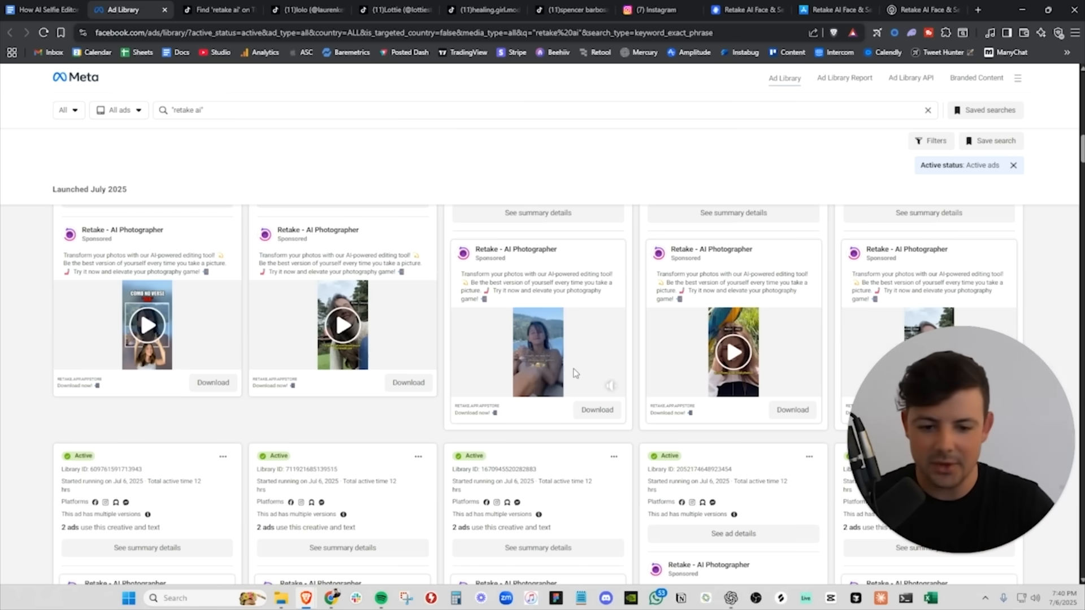
{"action": "scroll", "scroll_direction": "down", "scroll_amount": 3}
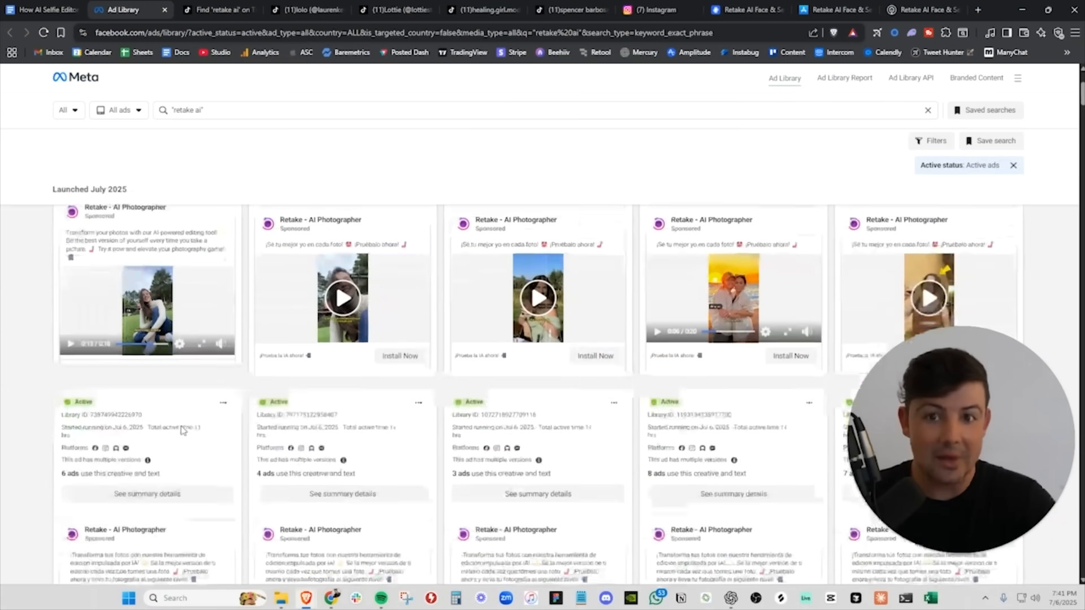
{"action": "scroll", "scroll_direction": "down", "scroll_amount": 3}
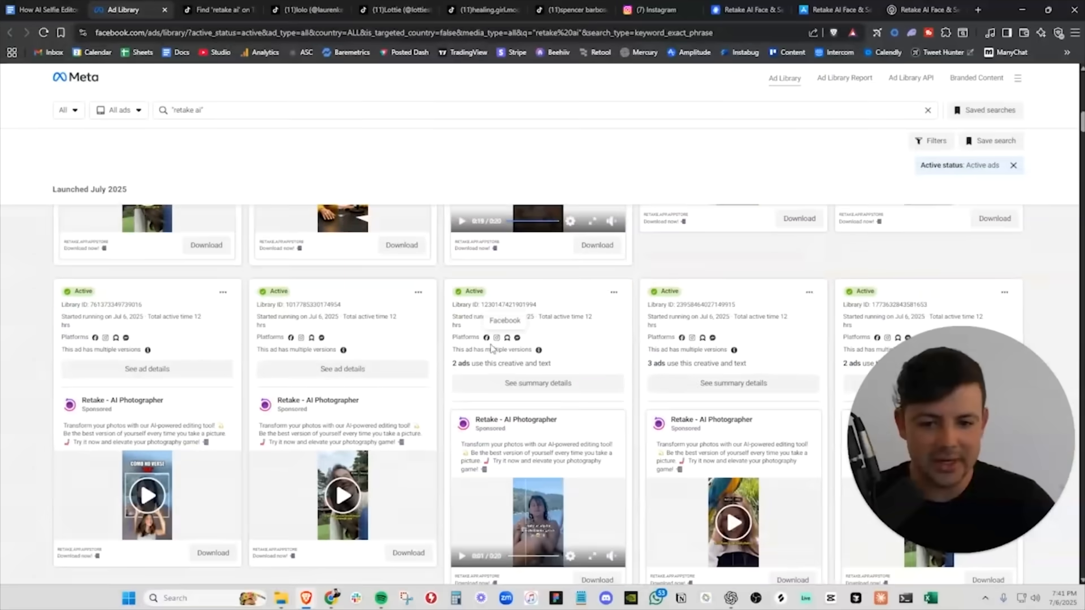
{"action": "scroll", "scroll_direction": "down", "scroll_amount": 3}
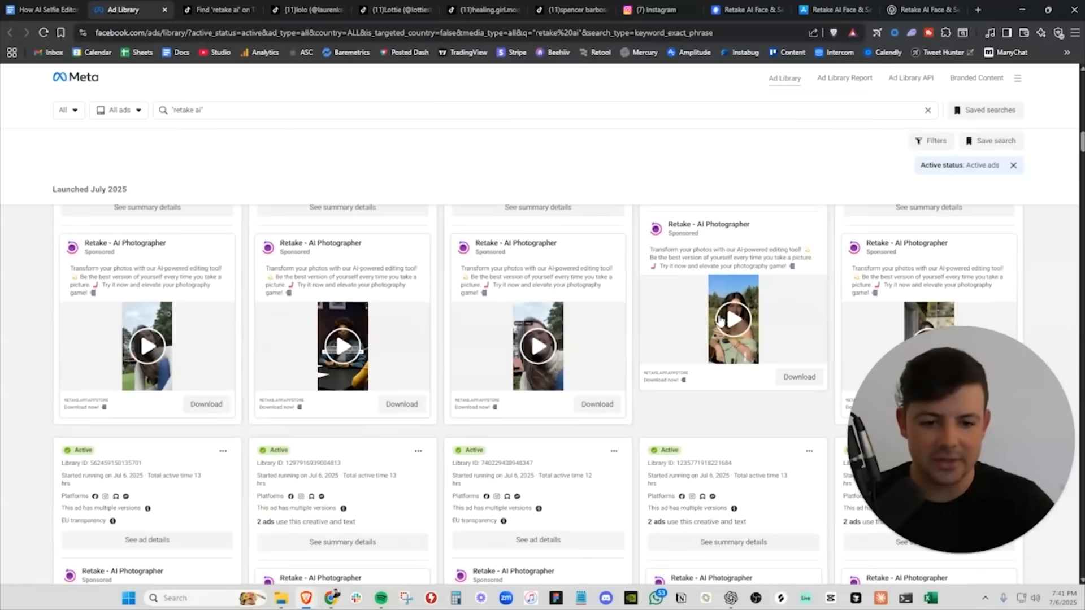
{"action": "scroll", "scroll_direction": "down", "scroll_amount": 3}
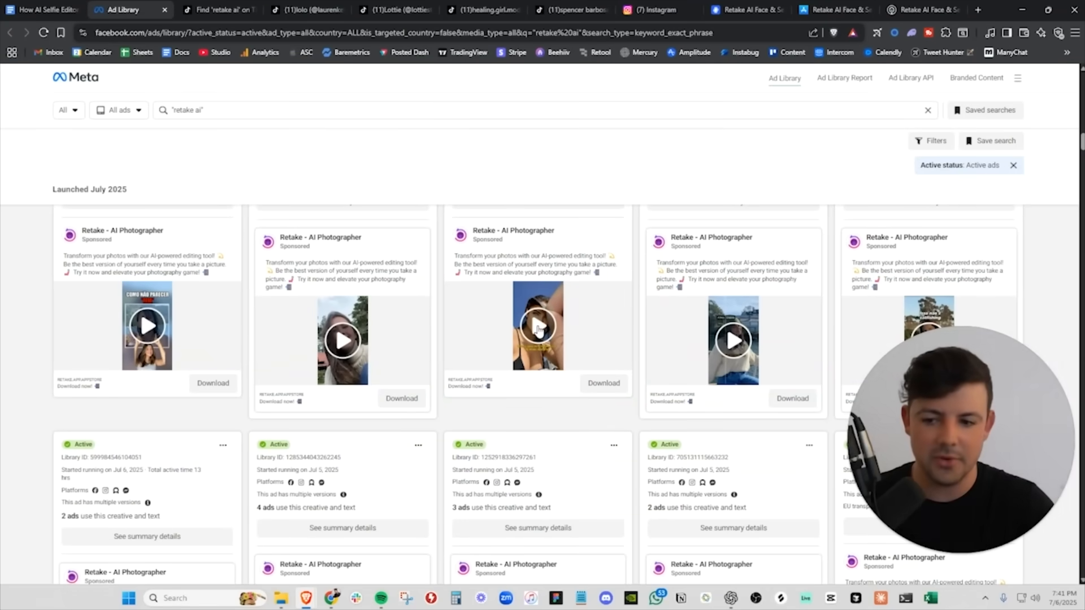
{"action": "scroll", "scroll_direction": "down", "scroll_amount": 3}
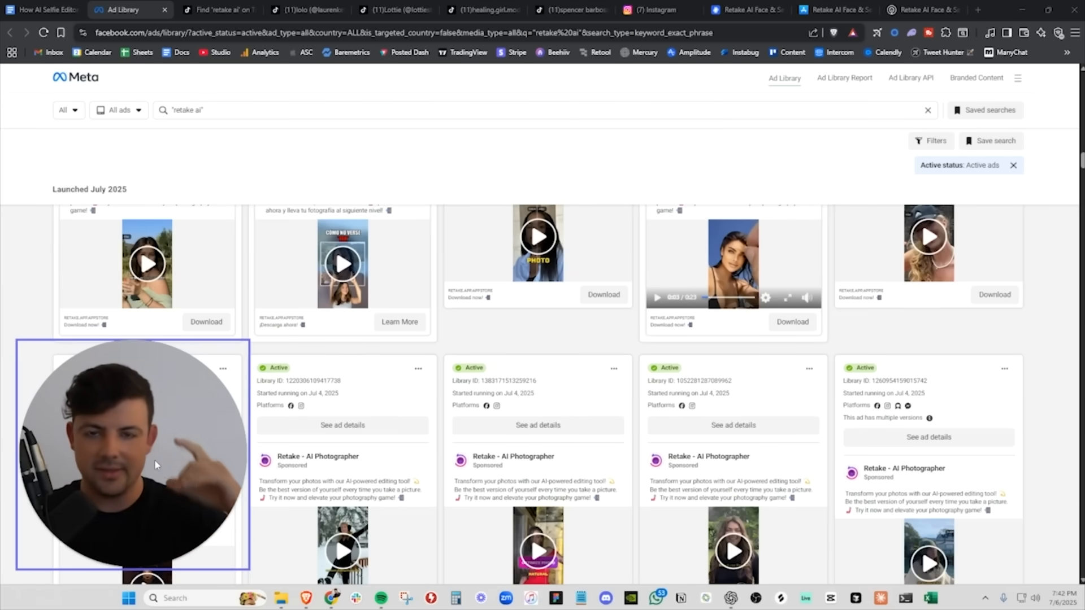
{"action": "mouse_move", "coordinate": [190, 429]}
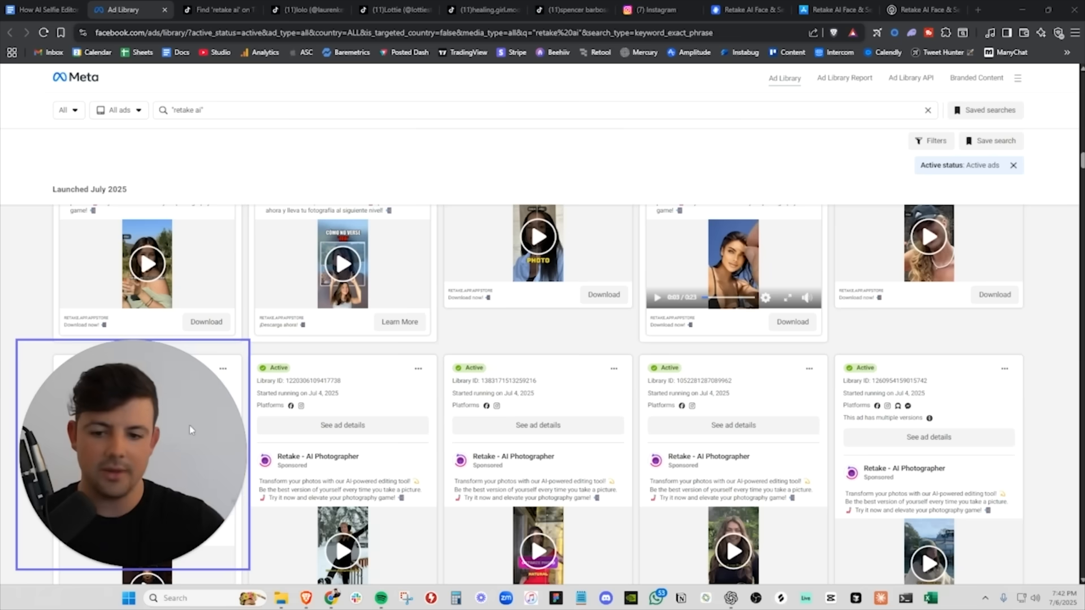
{"action": "scroll", "scroll_direction": "down", "scroll_amount": 3}
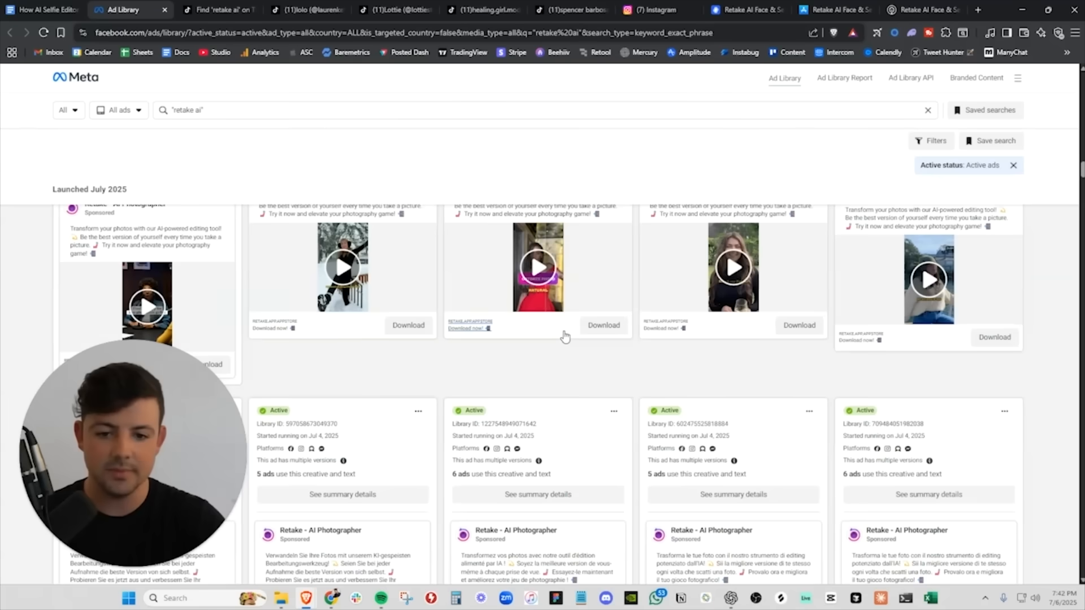
{"action": "scroll", "scroll_direction": "down", "scroll_amount": 3}
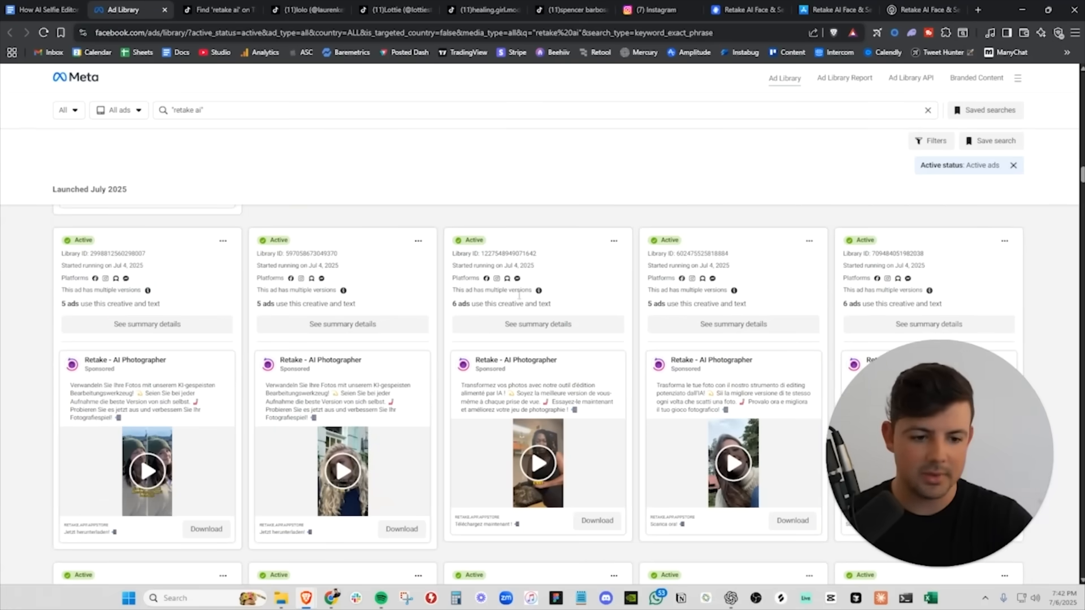
{"action": "scroll", "scroll_direction": "down", "scroll_amount": 3}
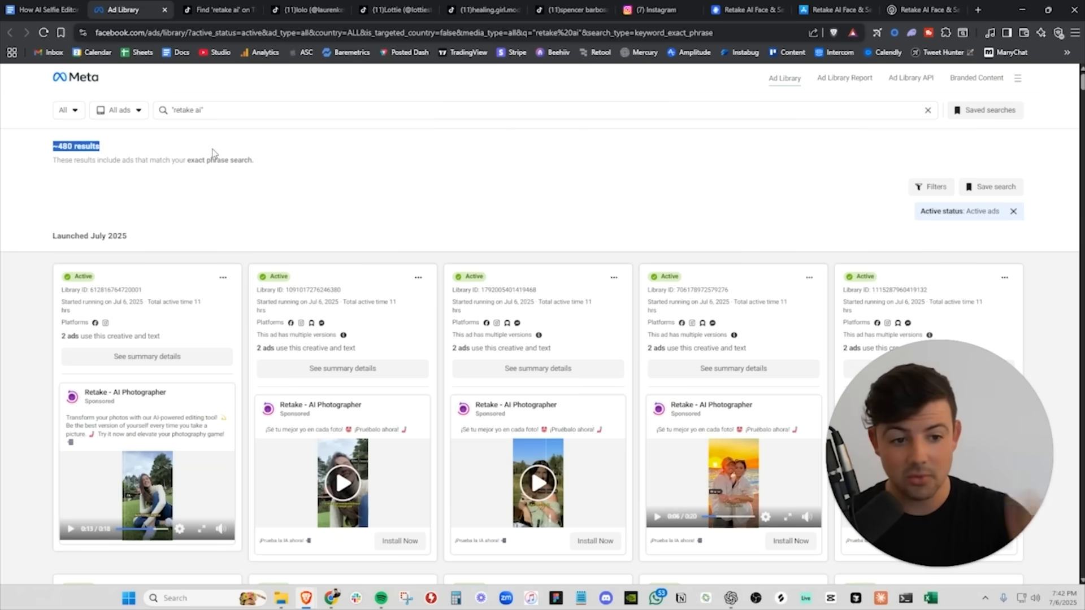
{"action": "mouse_move", "coordinate": [668, 261]}
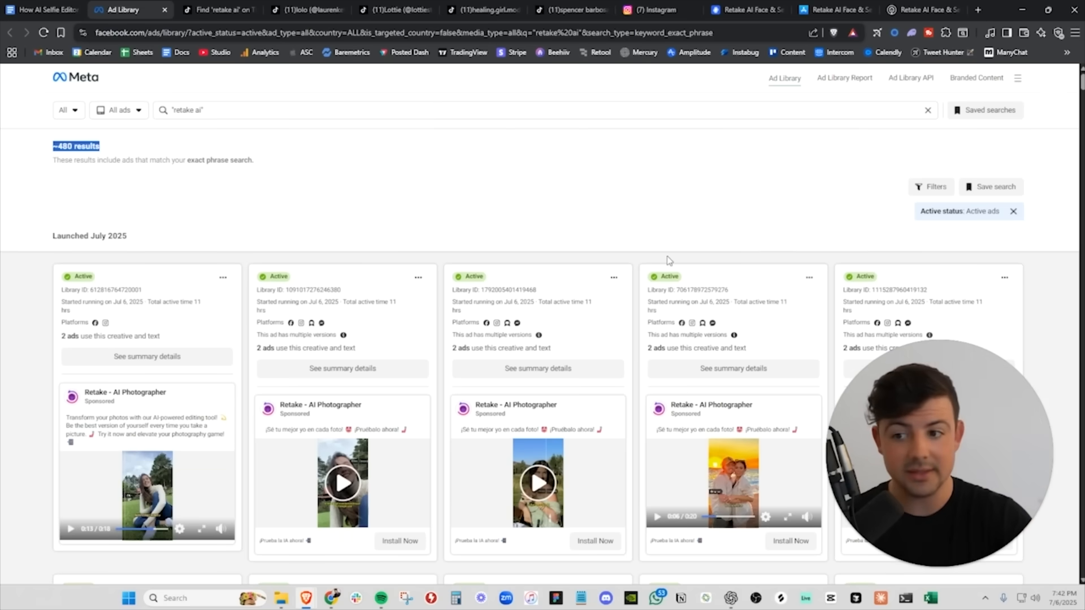
{"action": "mouse_move", "coordinate": [304, 10]}
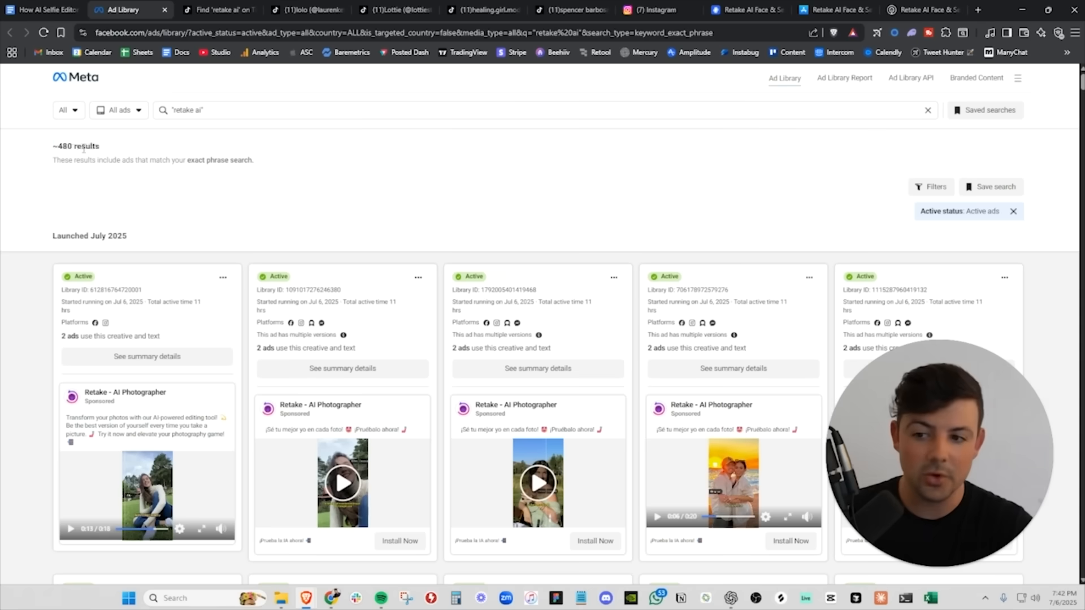
Highlight the ~480 active ads count in Meta Ad Library, then move to the App Store tab
{"action": "double_click", "coordinate": [75, 146]}
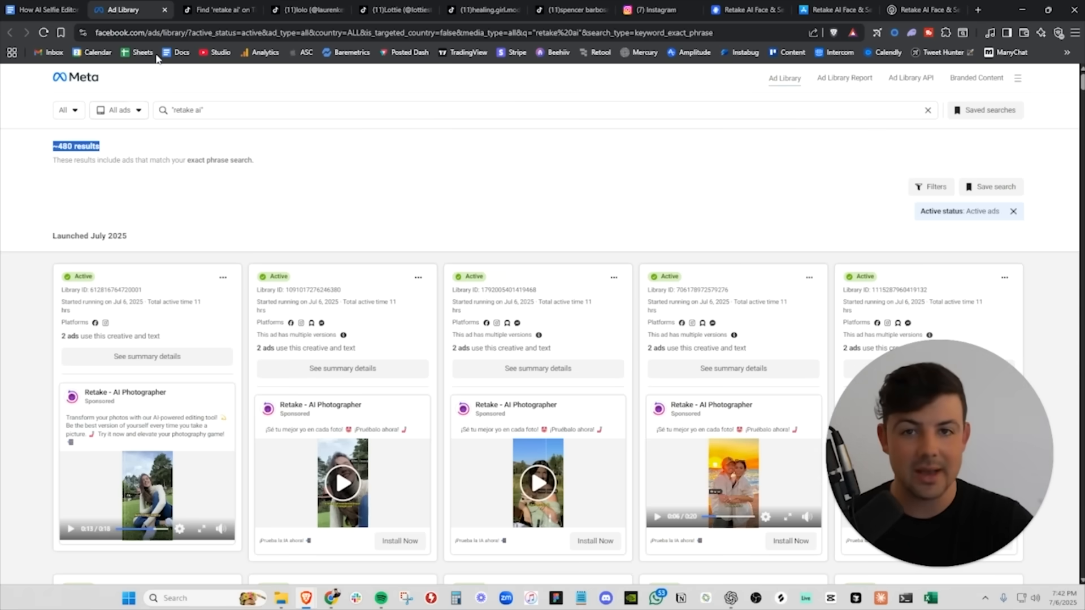
{"action": "left_click", "coordinate": [705, 9]}
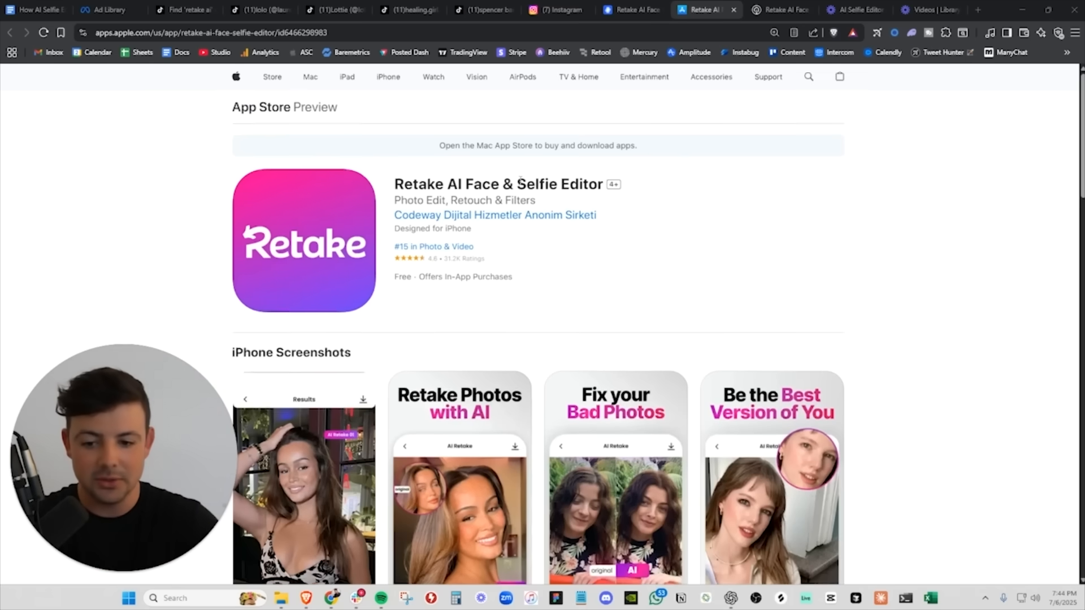
Browse the iPhone screenshots, then highlight 'Editor' and 'Face' in the Retake AI app title
{"action": "scroll", "scroll_direction": "down", "scroll_amount": 3}
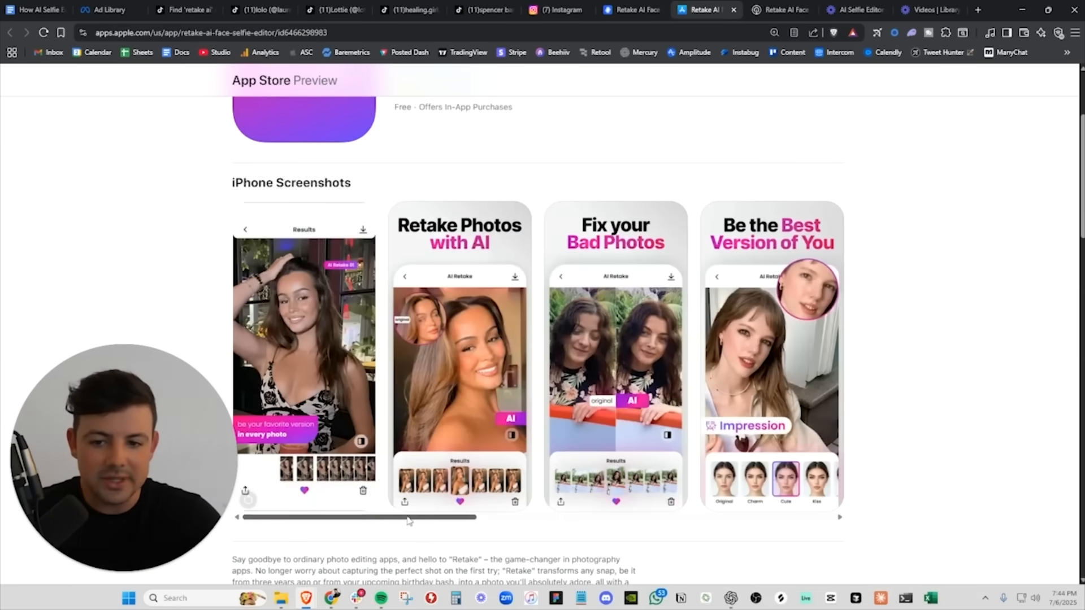
{"action": "scroll", "scroll_direction": "up", "scroll_amount": 3}
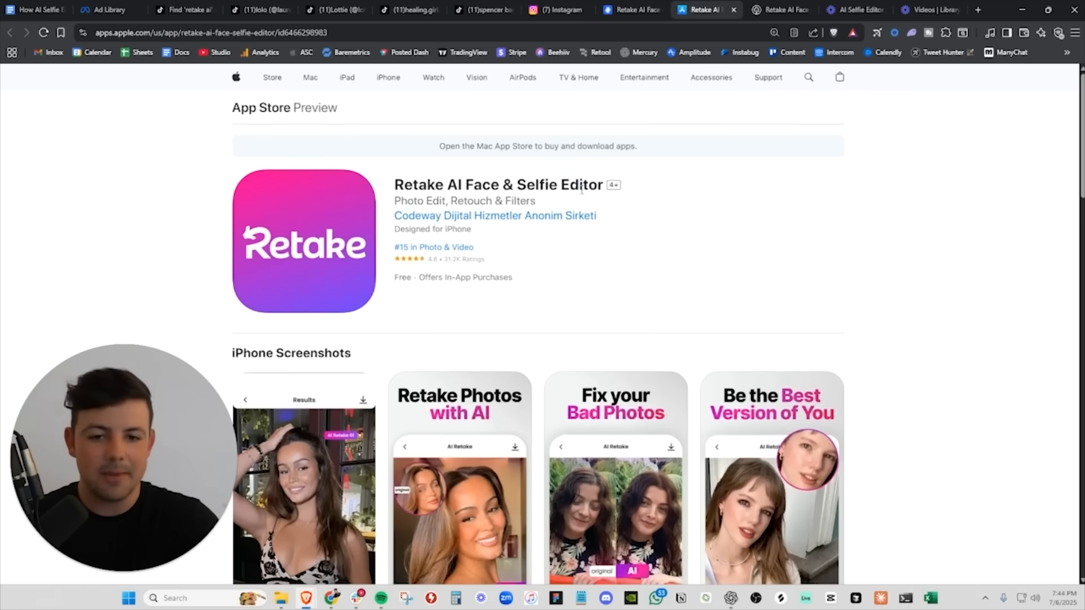
{"action": "double_click", "coordinate": [583, 185]}
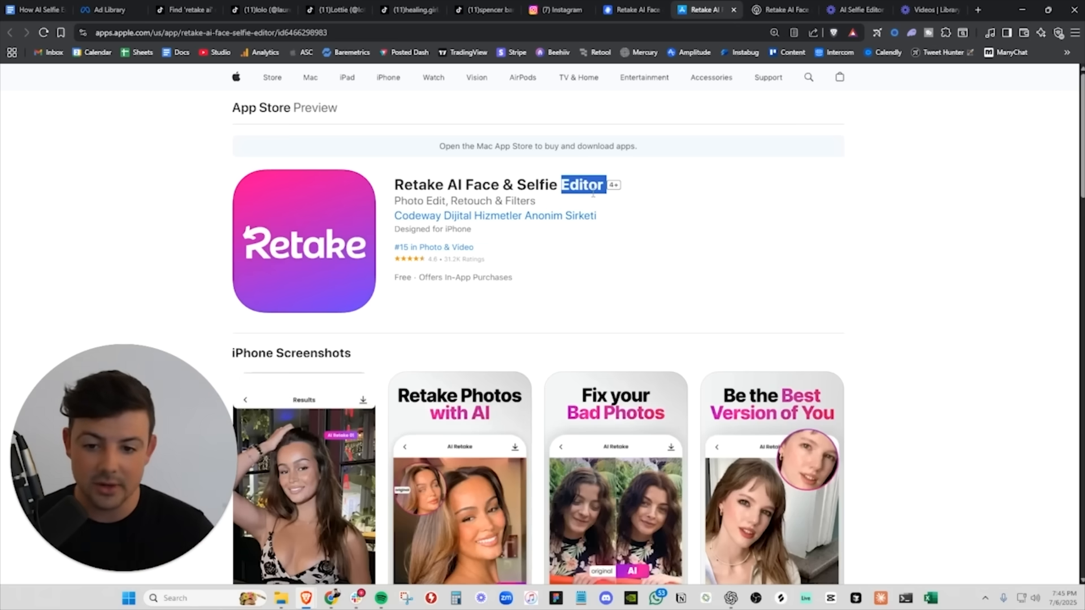
{"action": "mouse_move", "coordinate": [432, 247]}
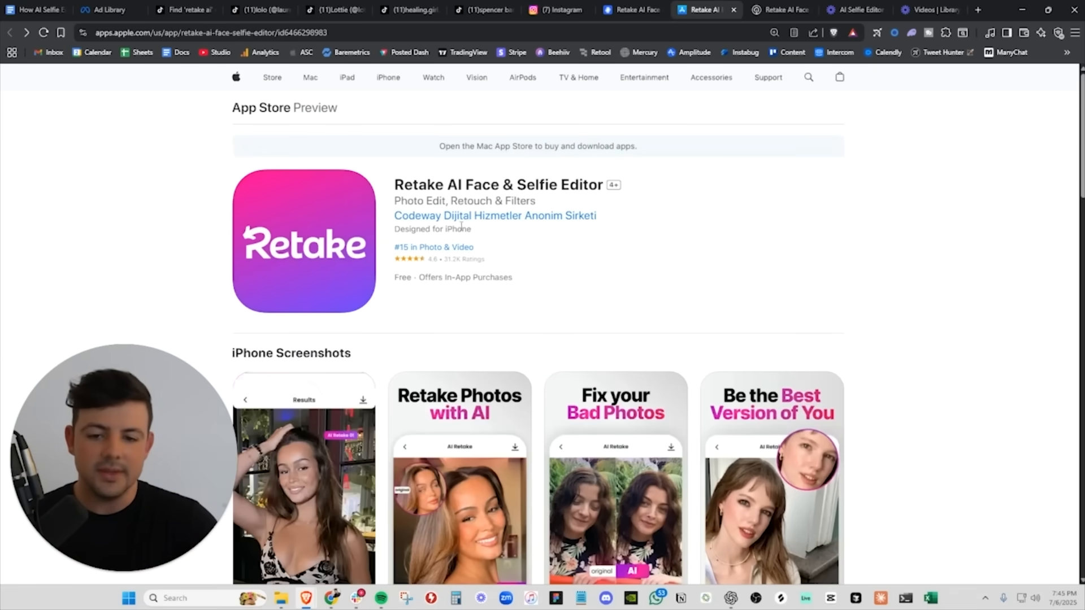
{"action": "double_click", "coordinate": [498, 185]}
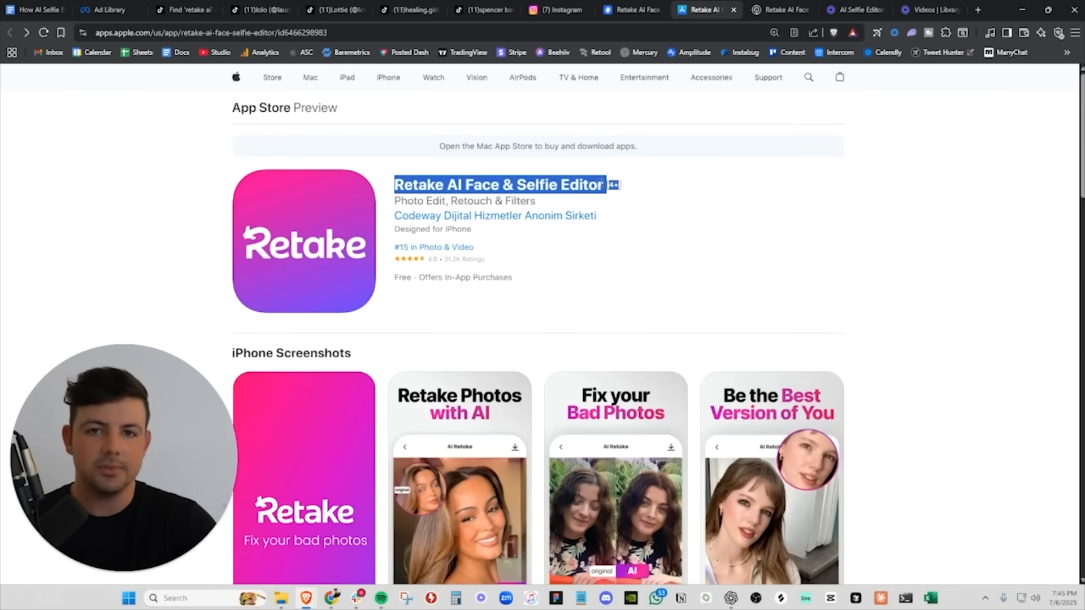
{"action": "double_click", "coordinate": [482, 185]}
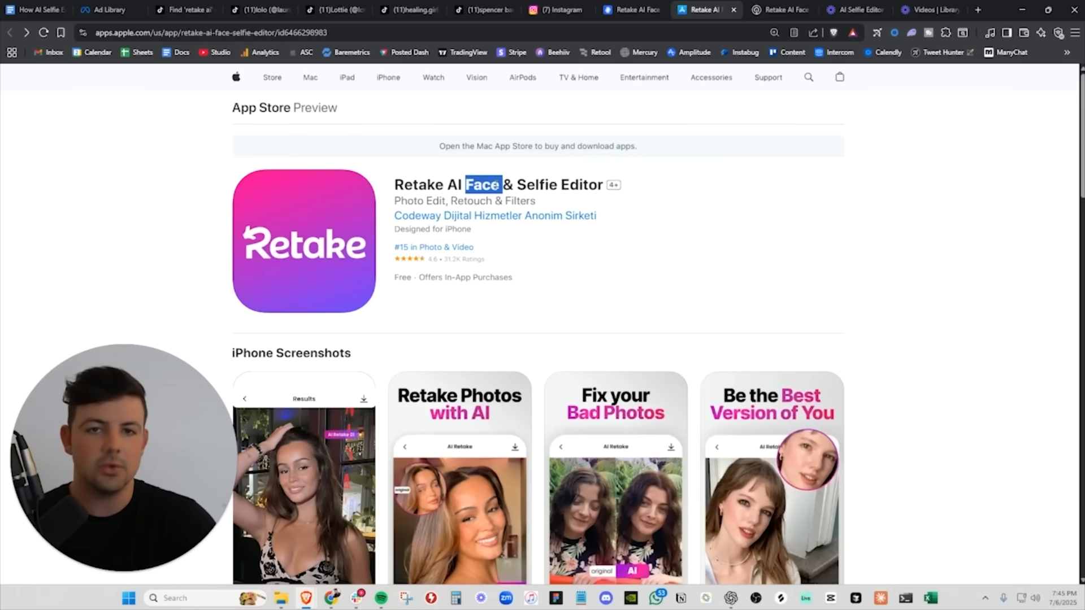